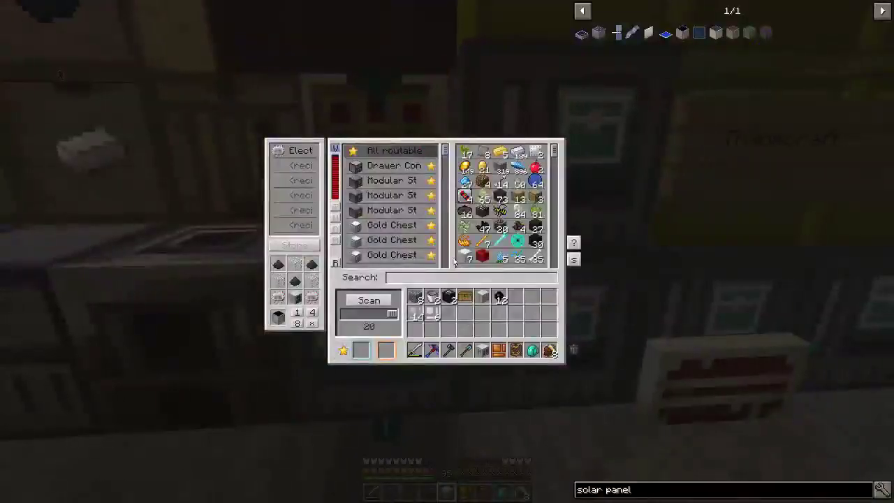
mouse_move(482, 241)
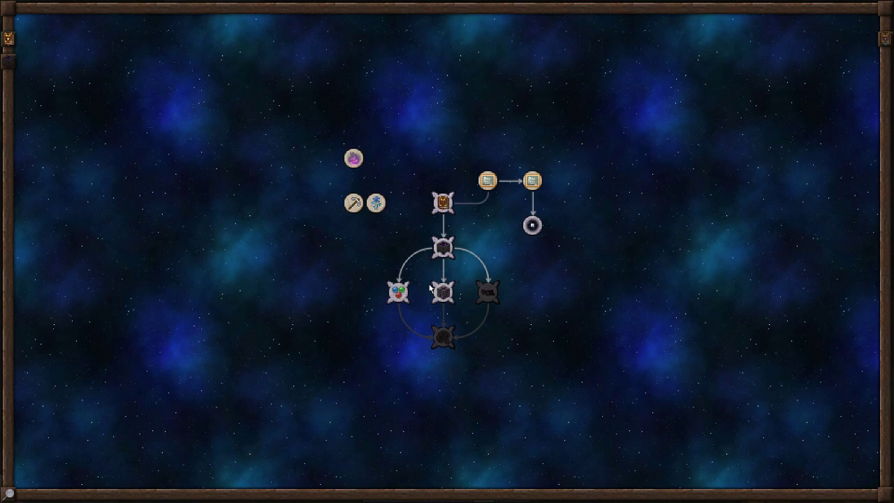
mouse_move(443, 249)
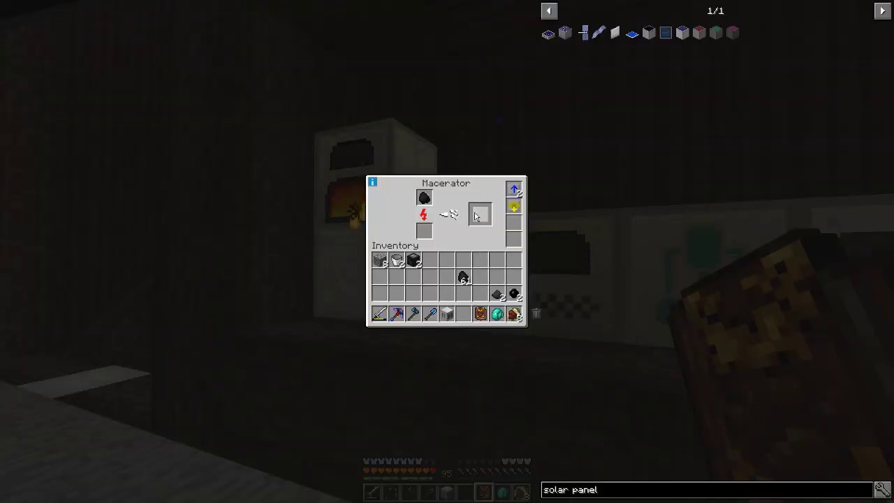
Leave the macerator, the Tin Item Casing recipe view and the worktable to reach the quest book
key(Escape)
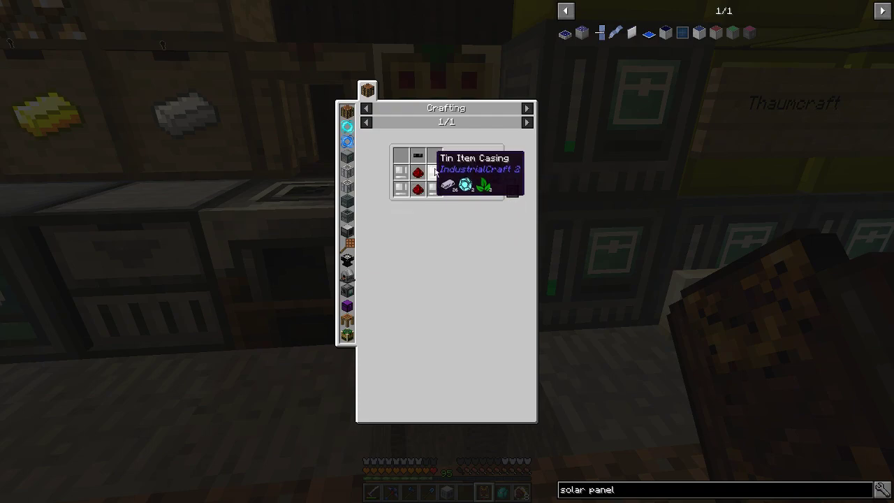
key(Escape)
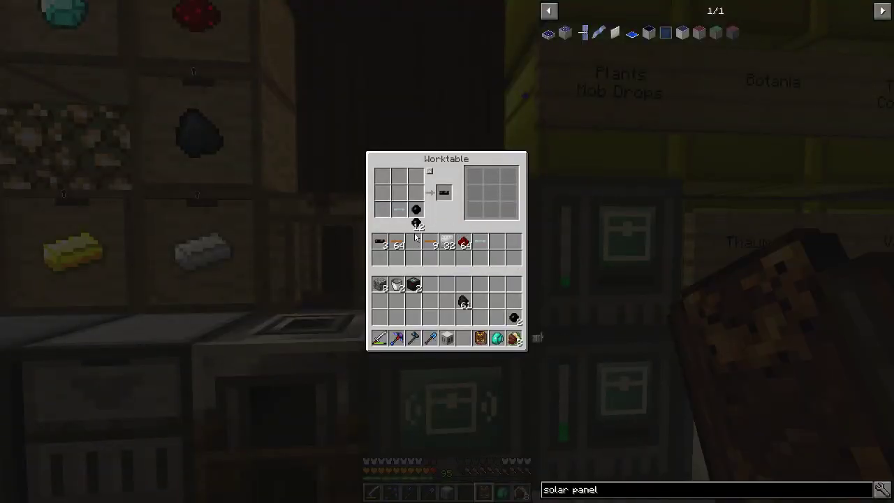
key(Escape)
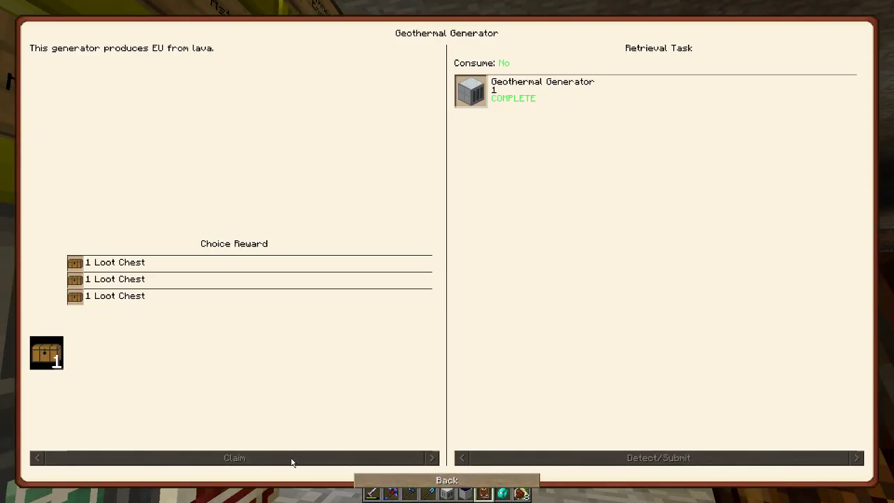
mouse_move(160, 361)
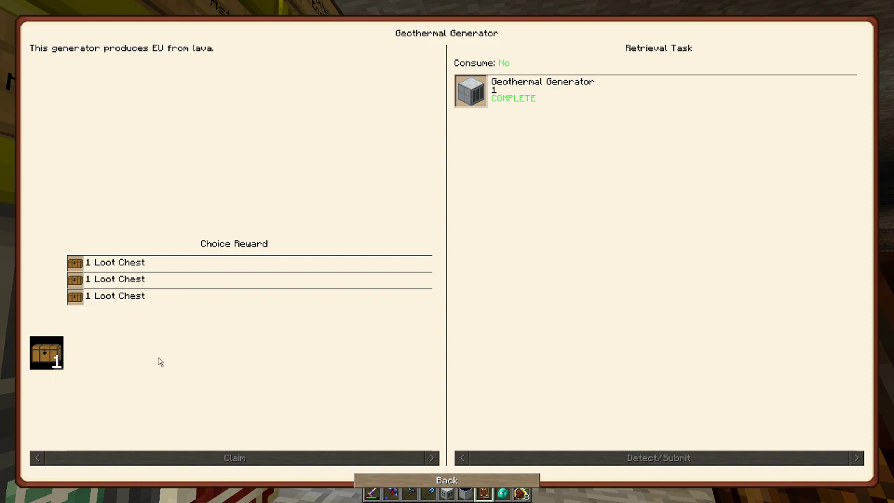
mouse_move(342, 316)
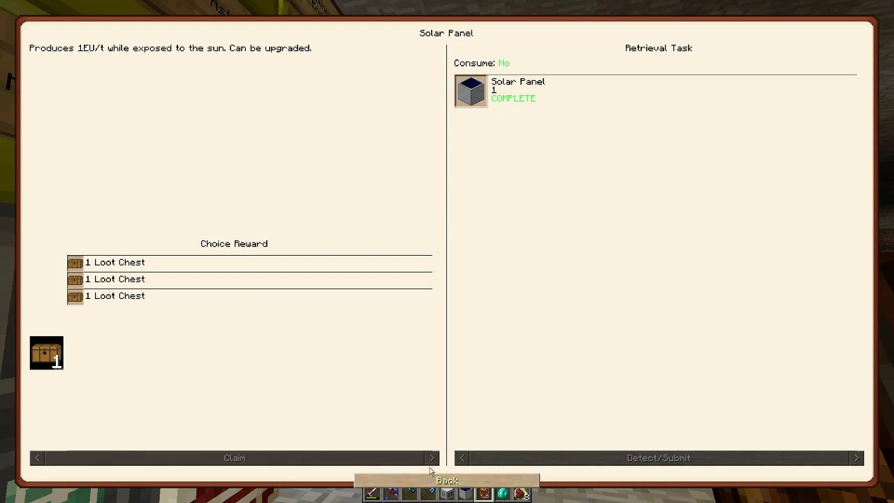
Leave the completed Solar Panel quest page and return toward the inventory
click(431, 459)
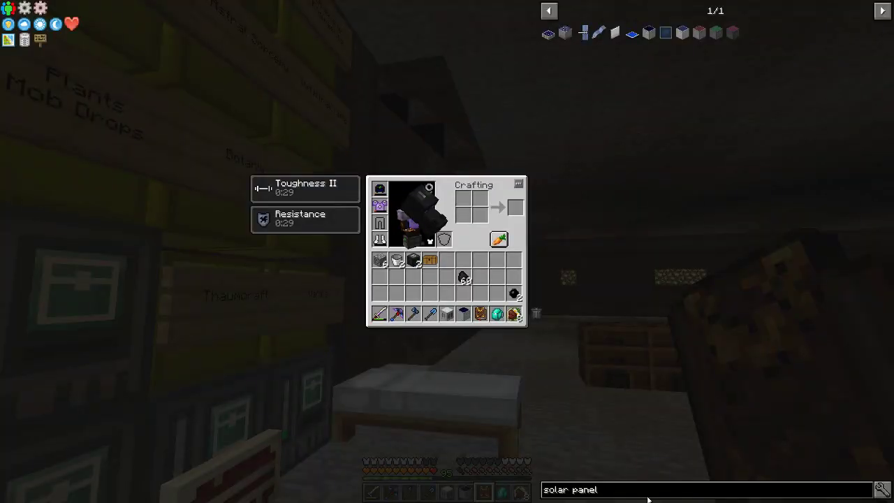
Search JEI for 'biogas' and browse Bottler, Fractionating Still, Squeezer and Combustion Generator recipes
text(biogas)
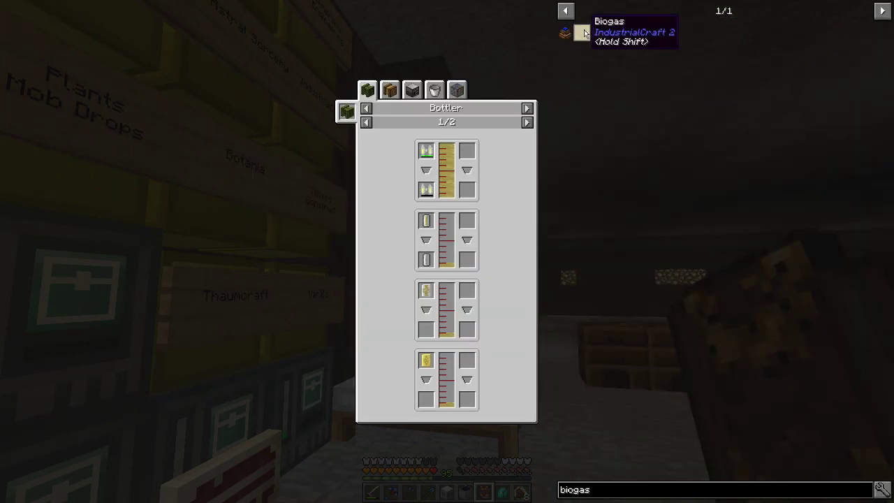
click(389, 90)
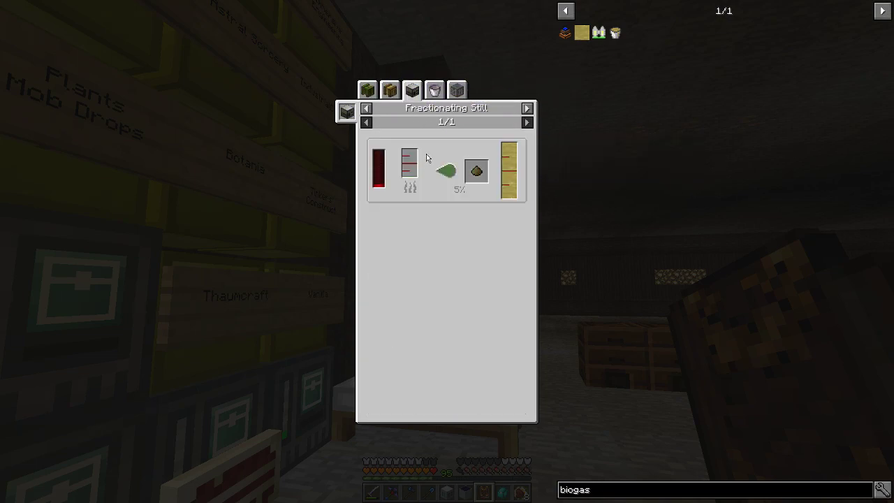
mouse_move(411, 167)
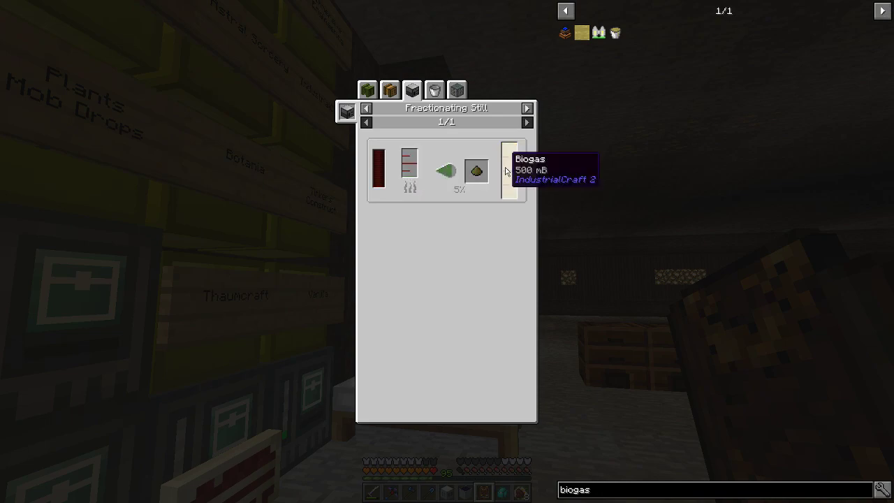
click(456, 90)
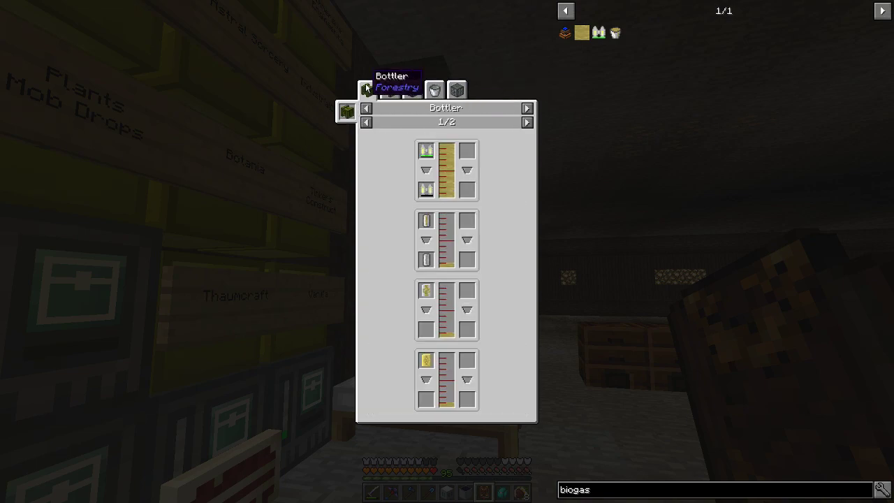
click(390, 89)
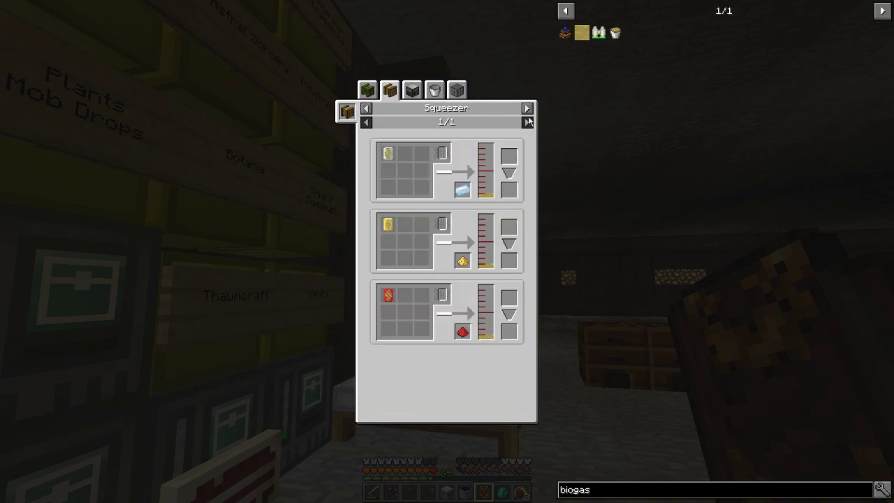
click(390, 89)
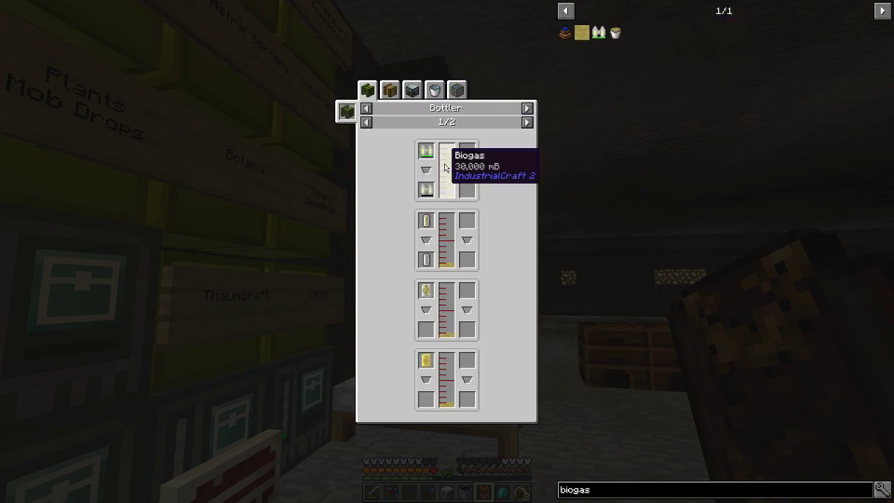
click(412, 89)
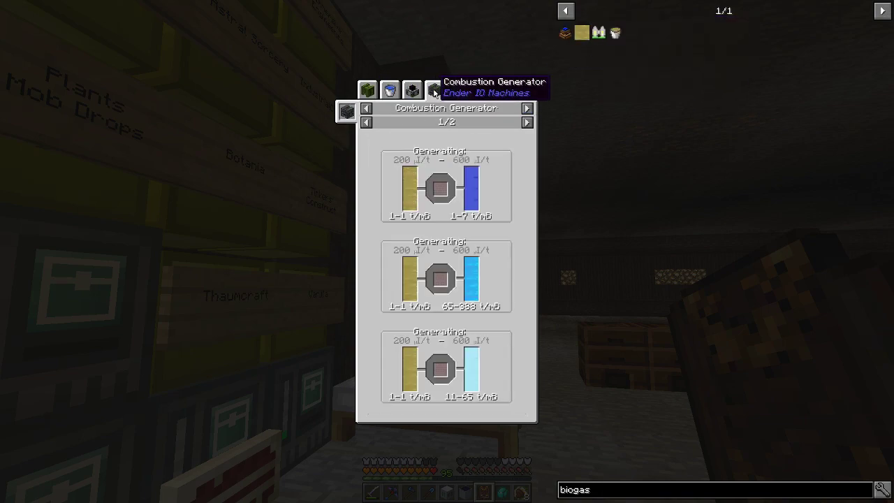
mouse_move(408, 187)
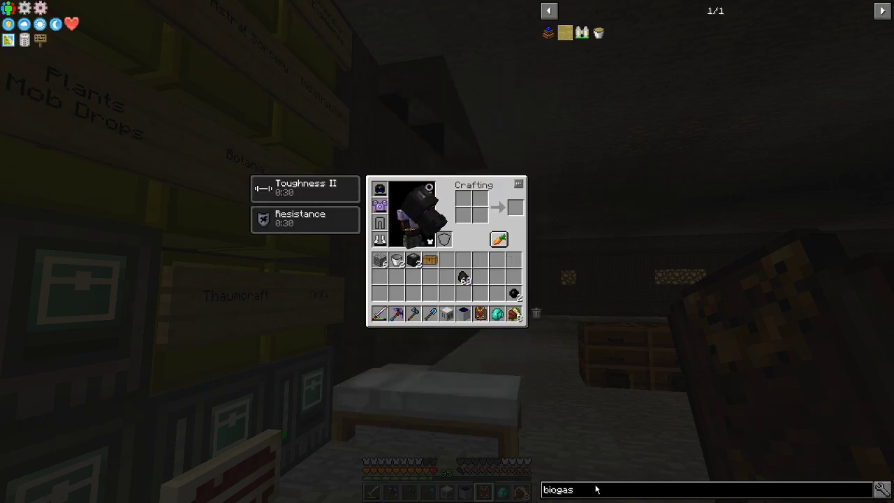
Search 'biomas' and page through the Fermenter recipes that process saplings
text(biomas)
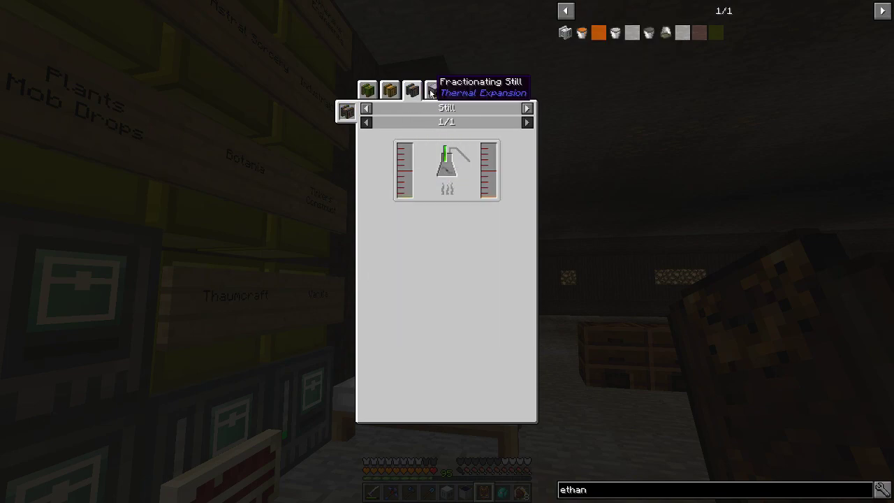
click(435, 89)
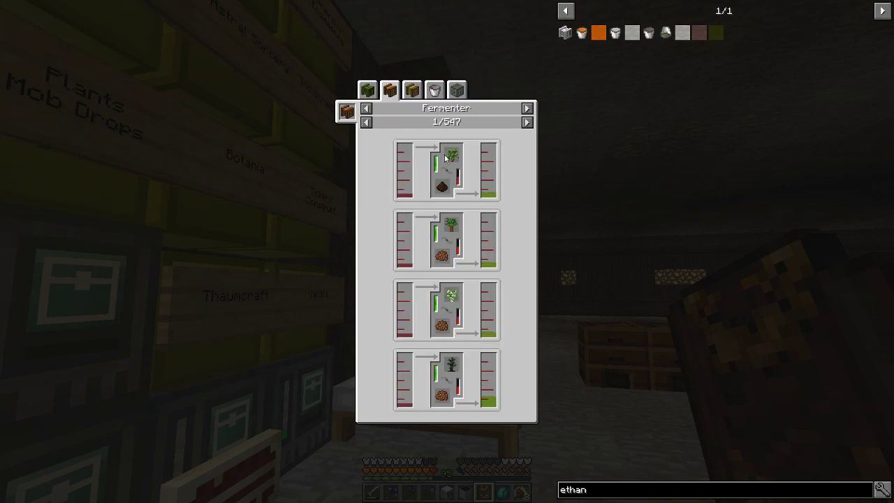
mouse_move(450, 155)
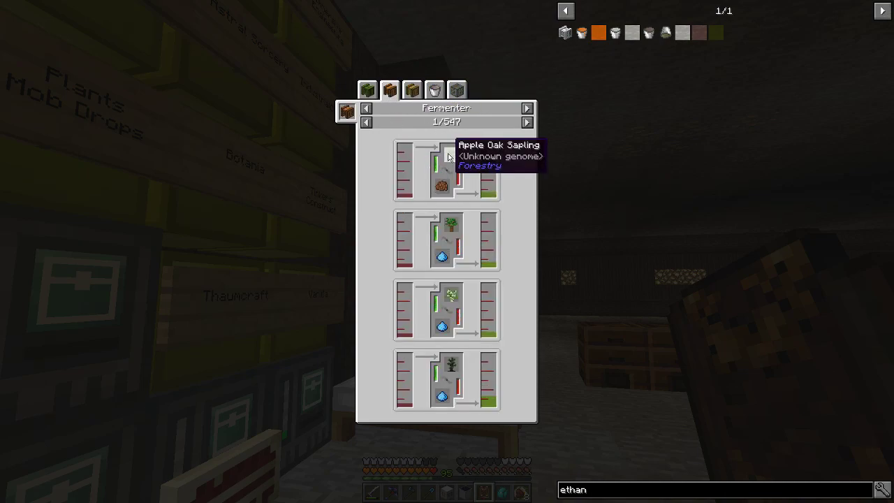
click(527, 123)
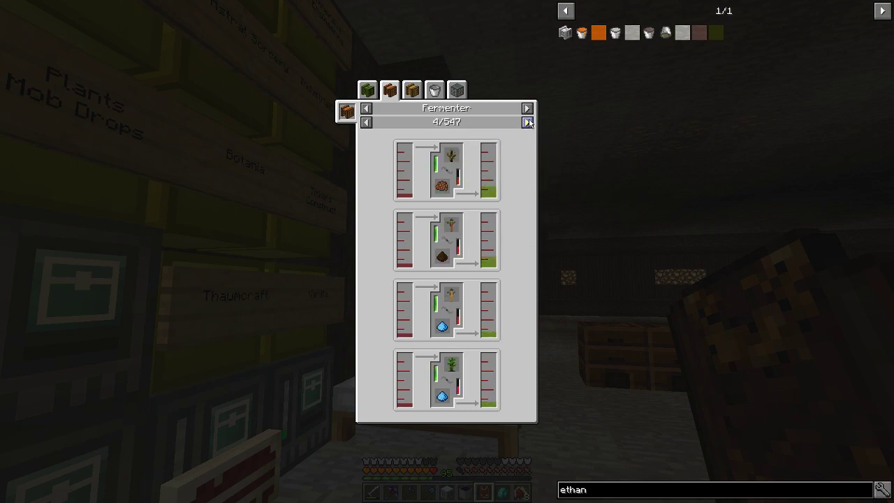
click(527, 123)
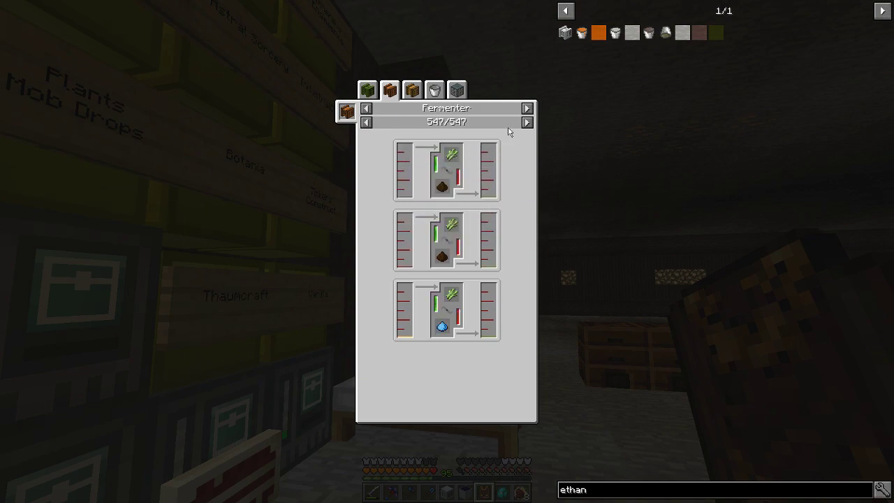
click(527, 123)
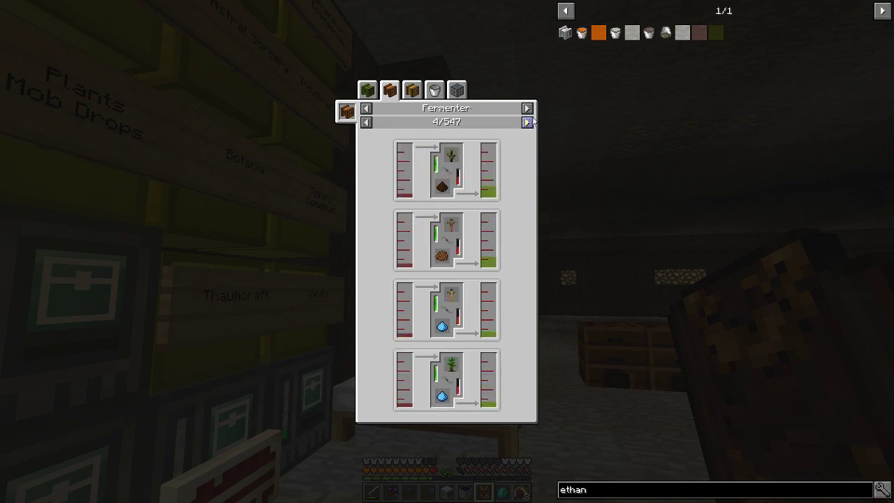
click(528, 123)
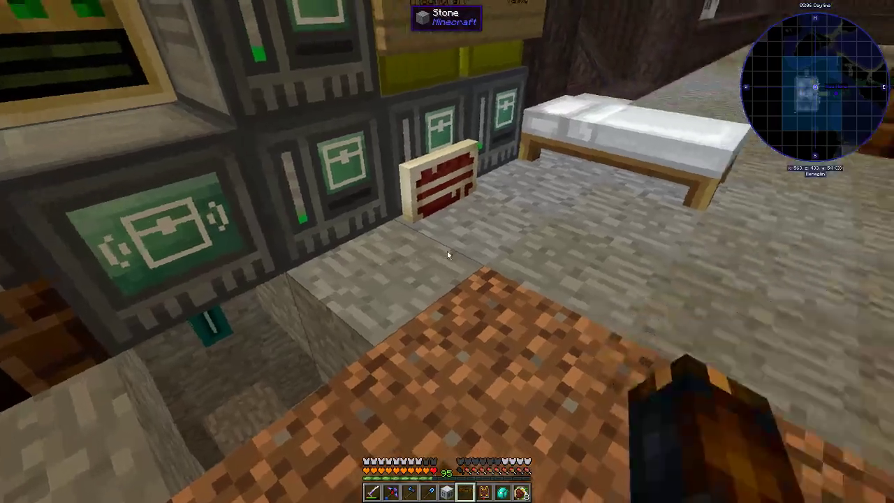
Read the Kinetic Generator quest from the IndustrialCraft overview, then return to the inventory
key(e)
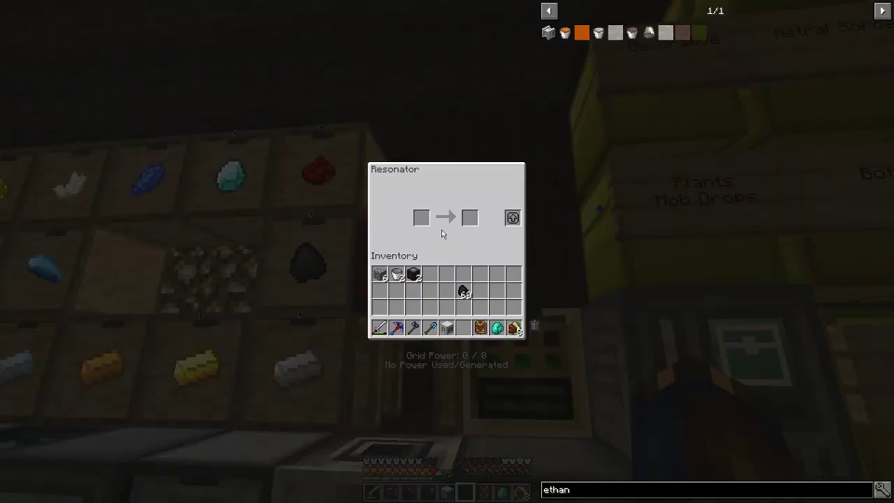
key(Escape)
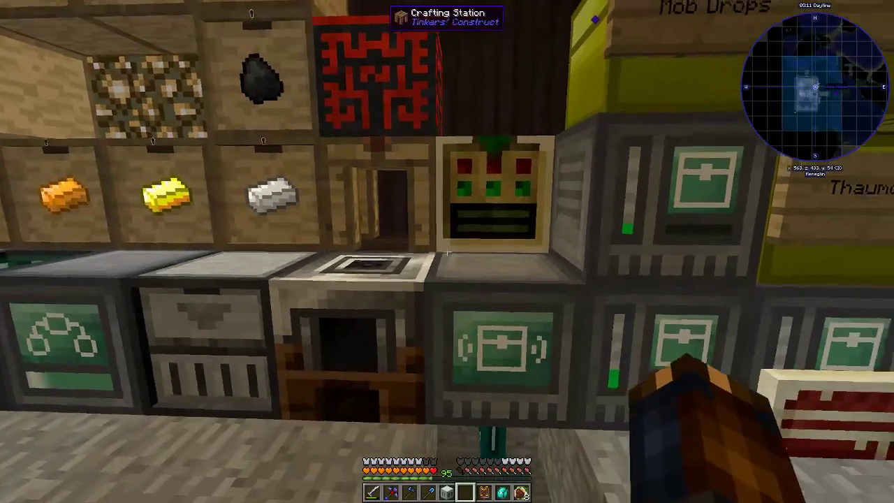
mouse_move(447, 251)
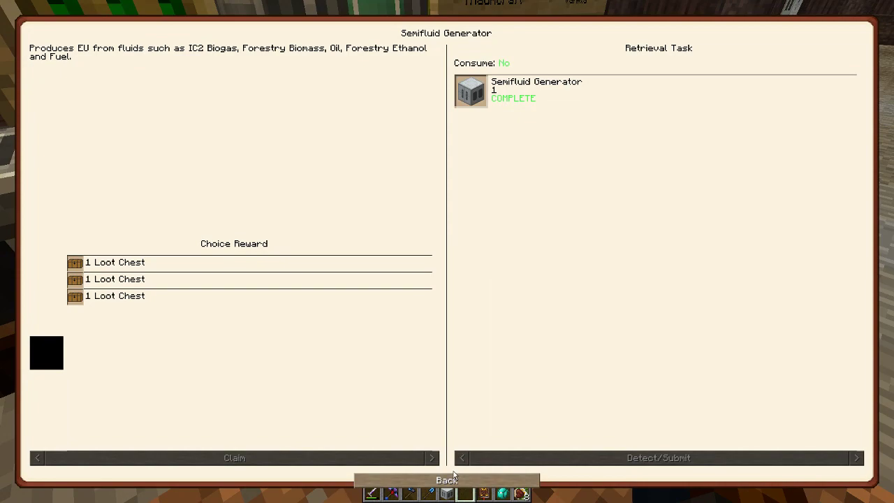
click(447, 480)
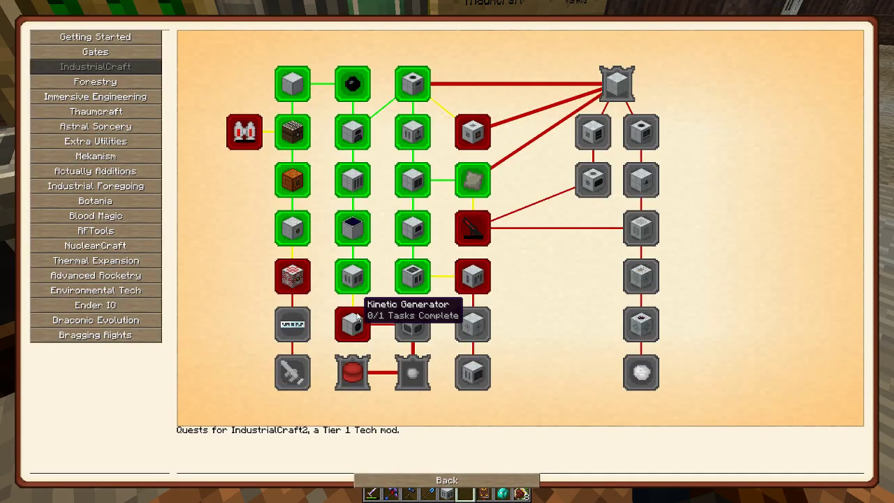
click(352, 323)
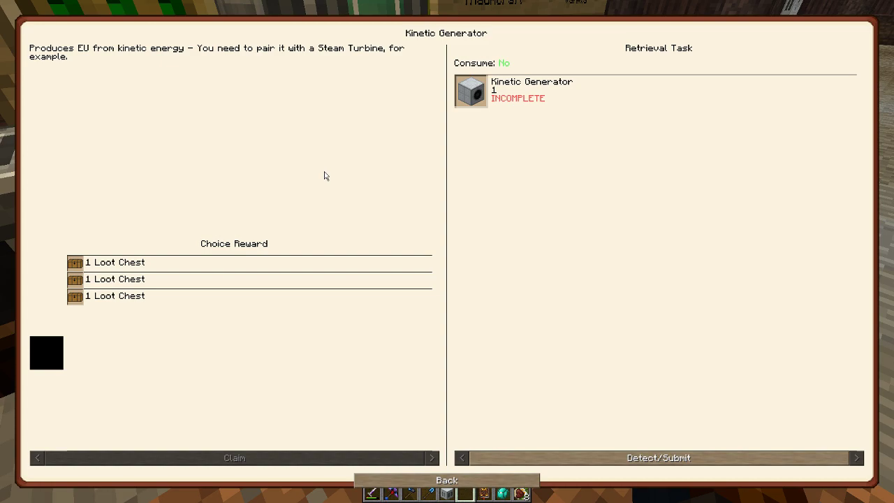
mouse_move(452, 89)
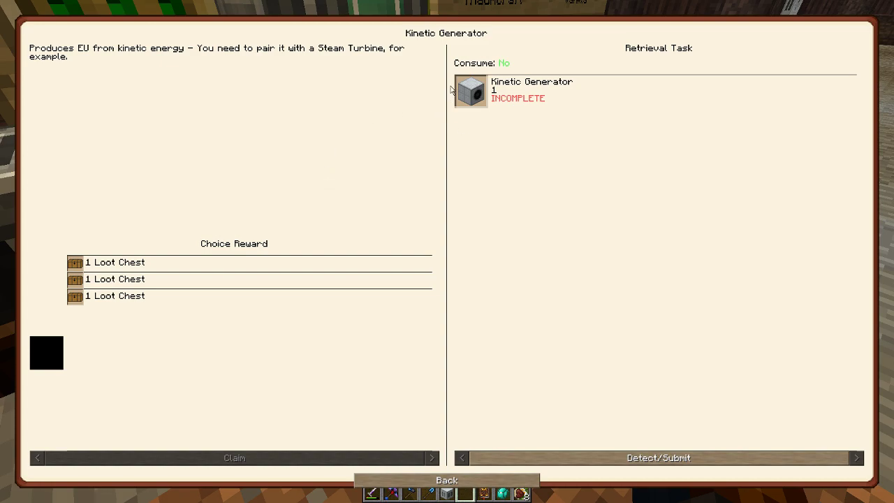
key(e)
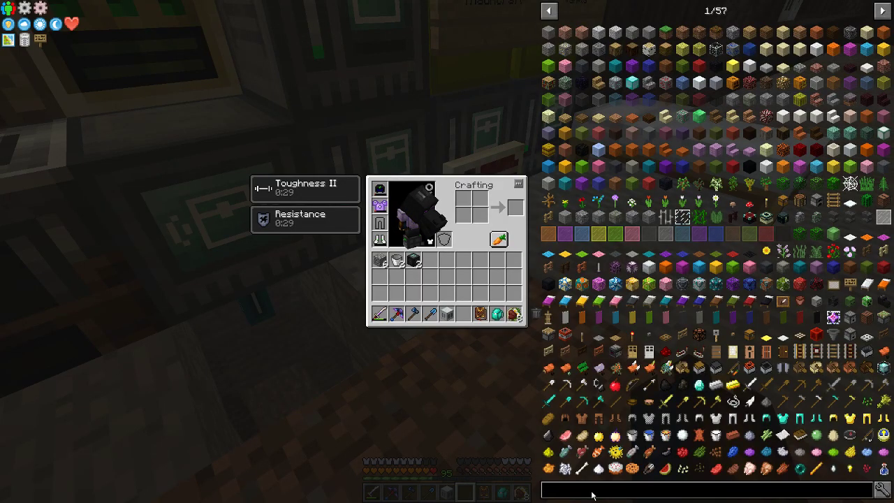
Look up the kinetic generator and sturdy casing recipes in JEI
text(kinetic gen)
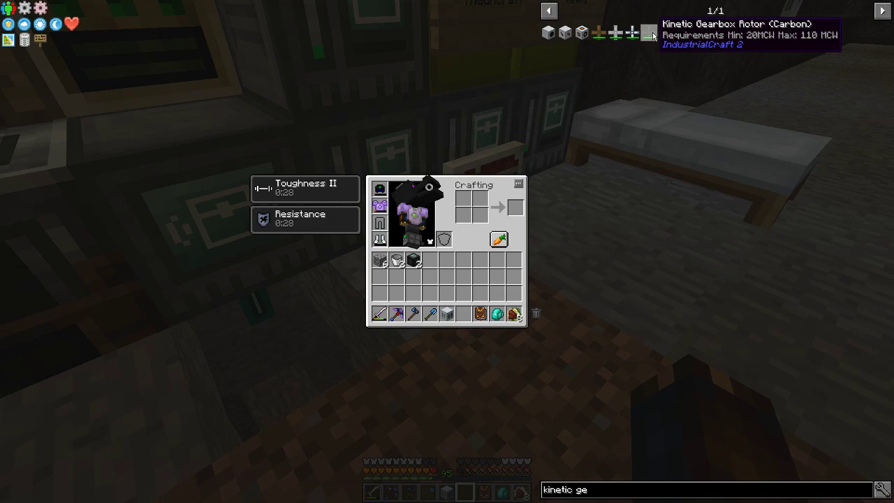
mouse_move(581, 33)
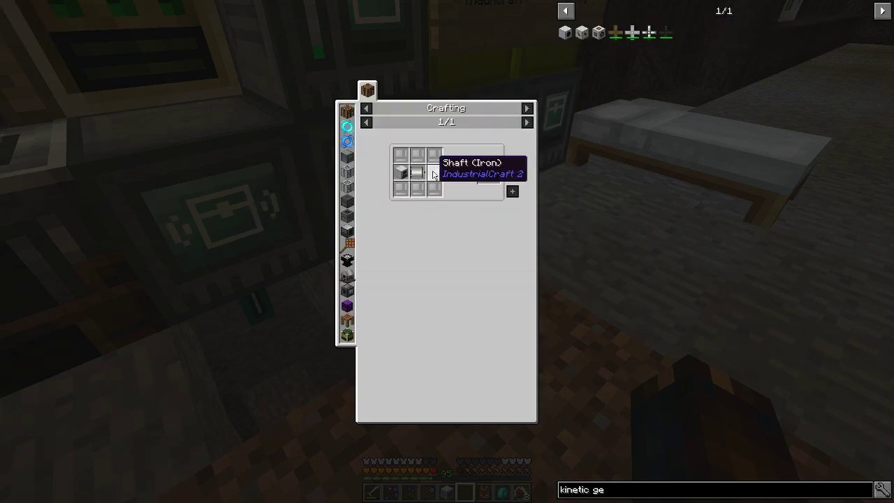
click(347, 112)
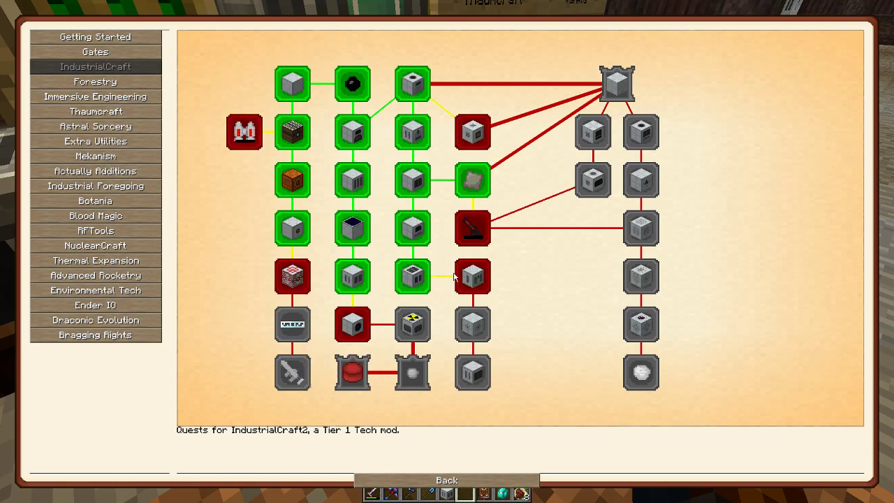
mouse_move(376, 272)
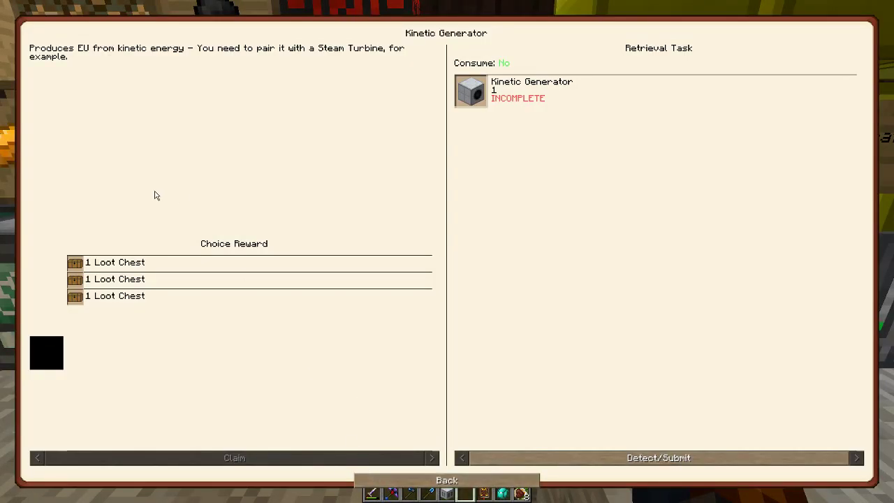
mouse_move(430, 492)
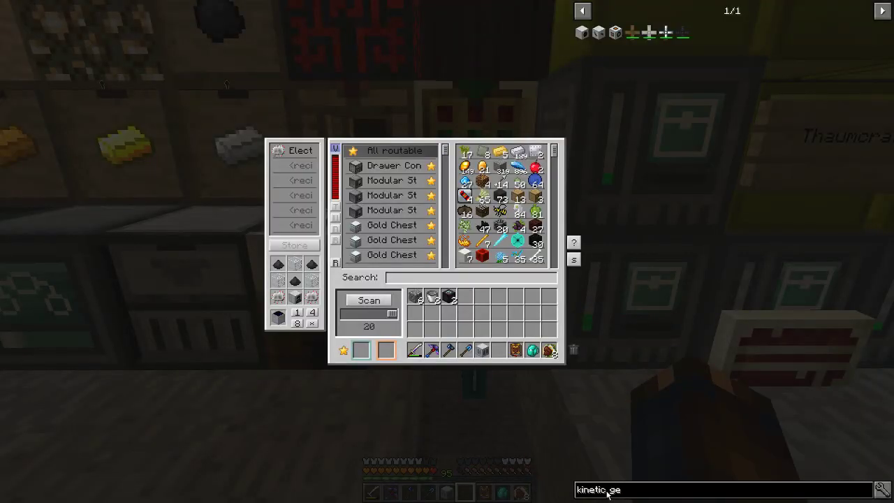
text(sturdy cas)
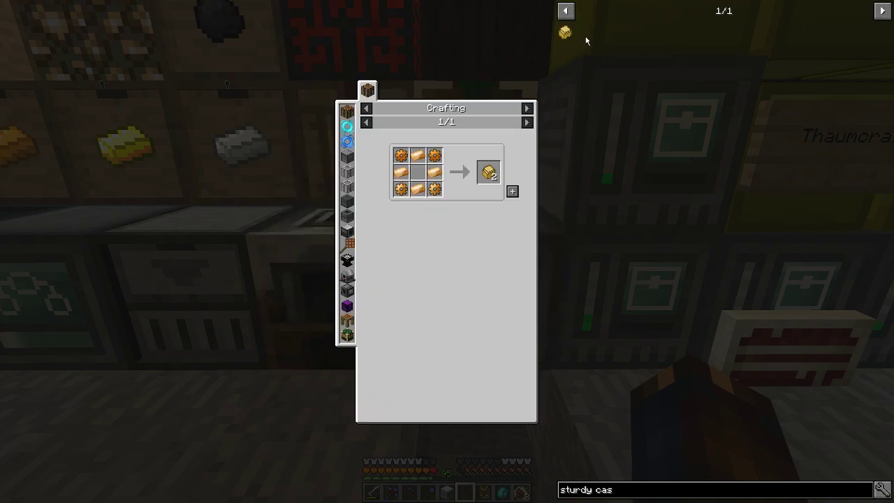
mouse_move(427, 196)
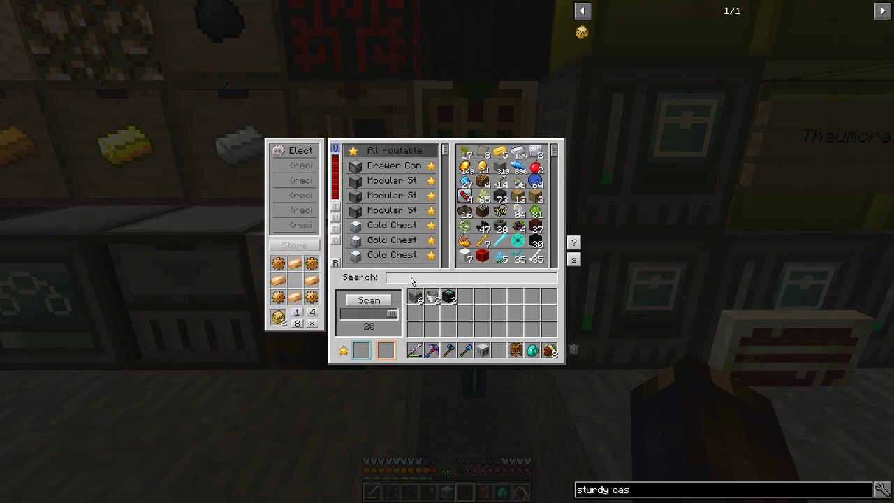
Search the storage terminal for bronze and copper to fill the sturdy casing grid, then leave it
text(br)
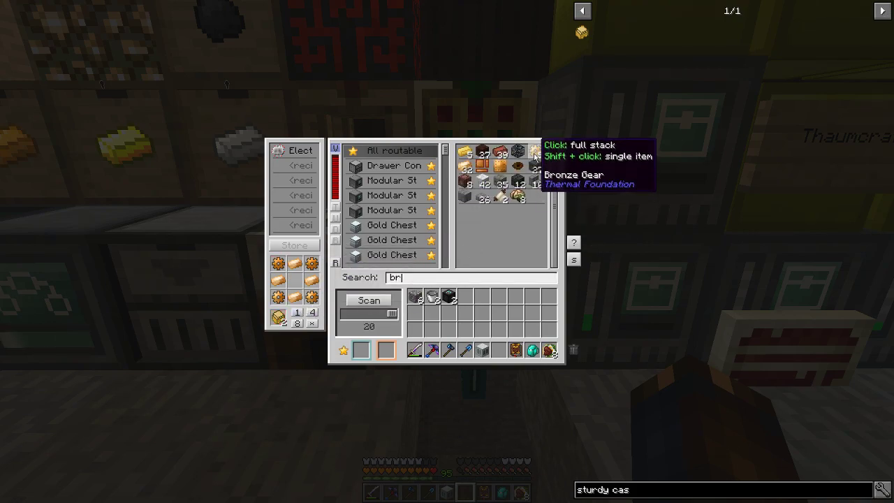
mouse_move(422, 282)
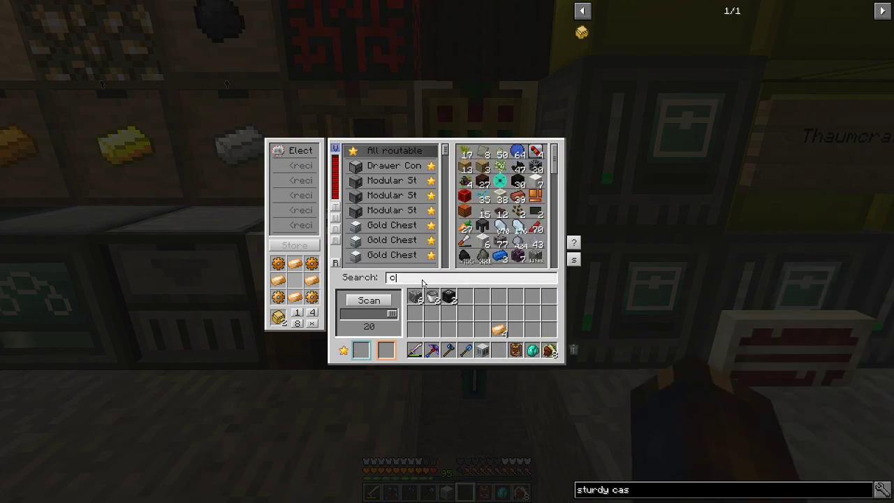
text(opp)
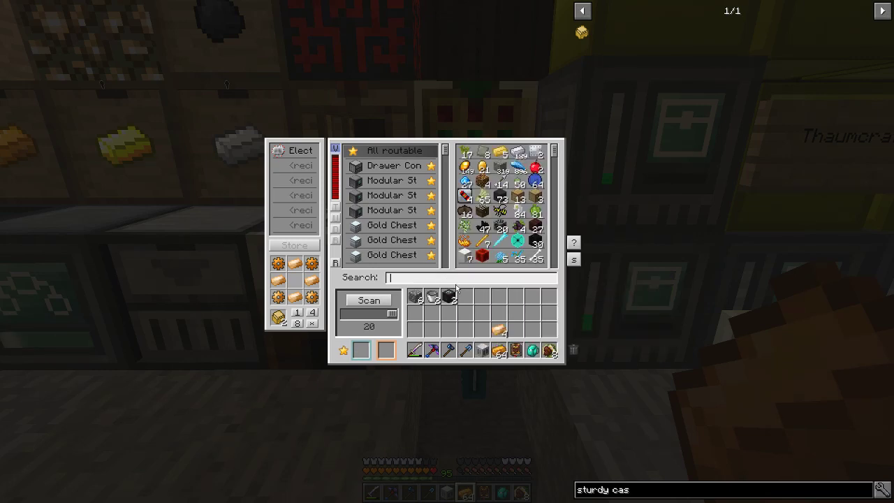
key(Escape)
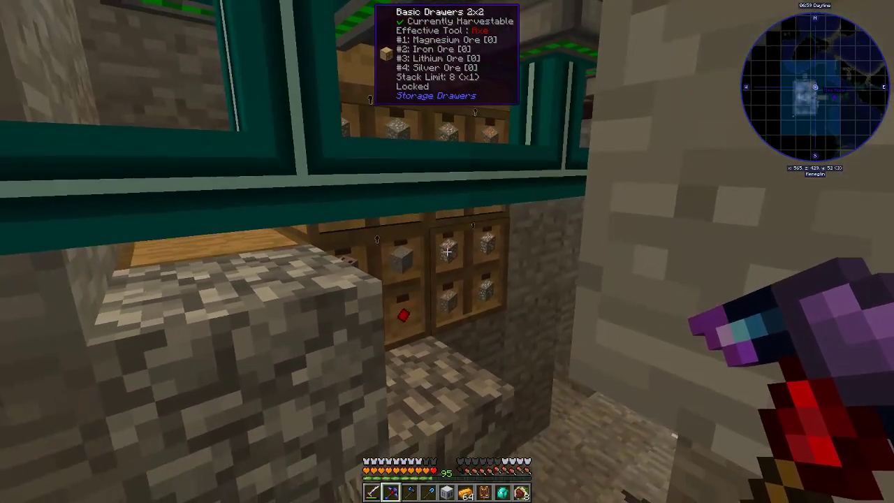
mouse_move(447, 252)
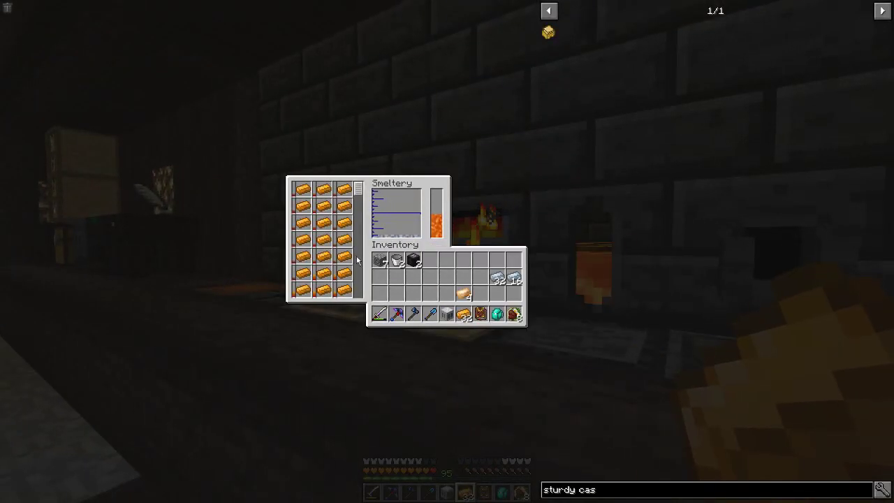
Check the smeltery and casting station views while bronze melts to 4752 mb
key(Escape)
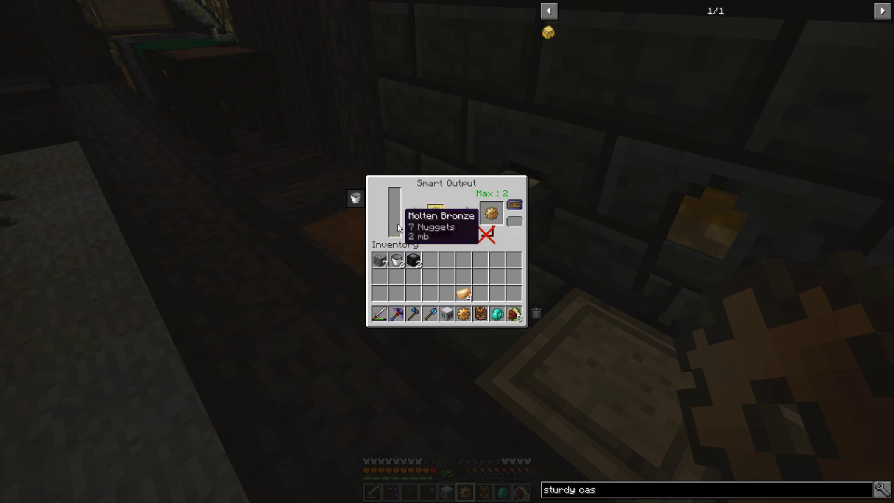
key(Escape)
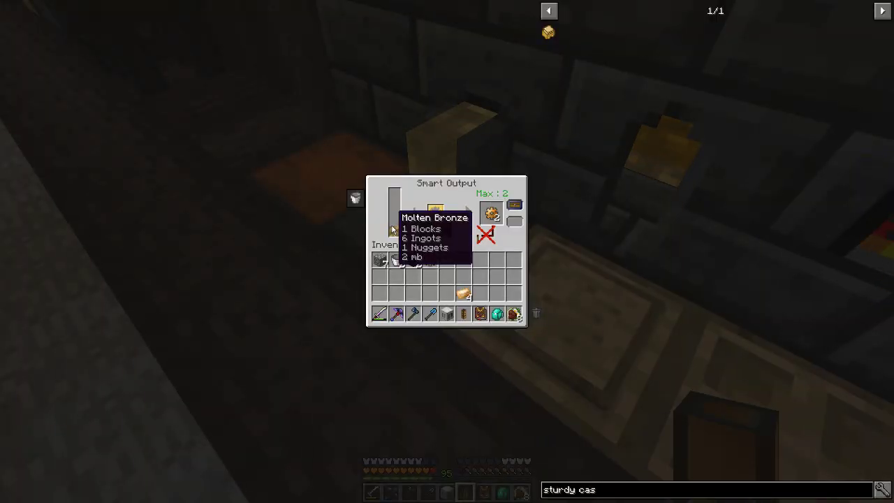
key(Escape)
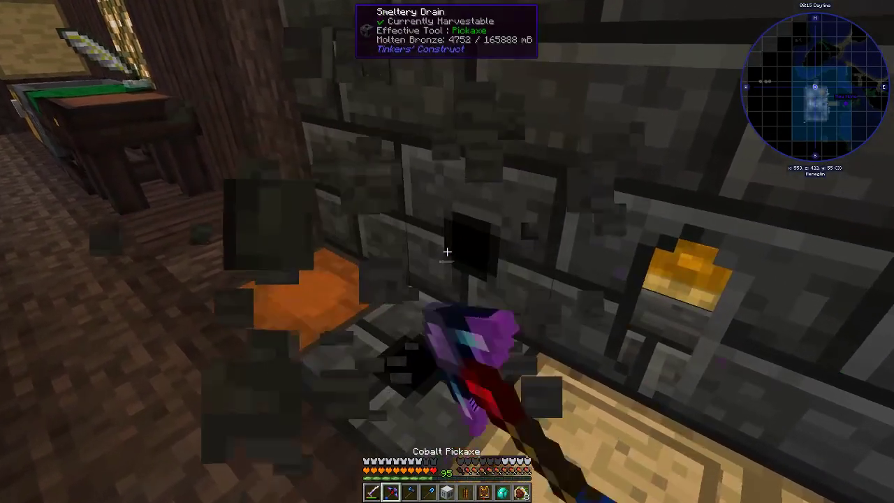
Cast bronze gears at the casting station and check them in the inventory
key(e)
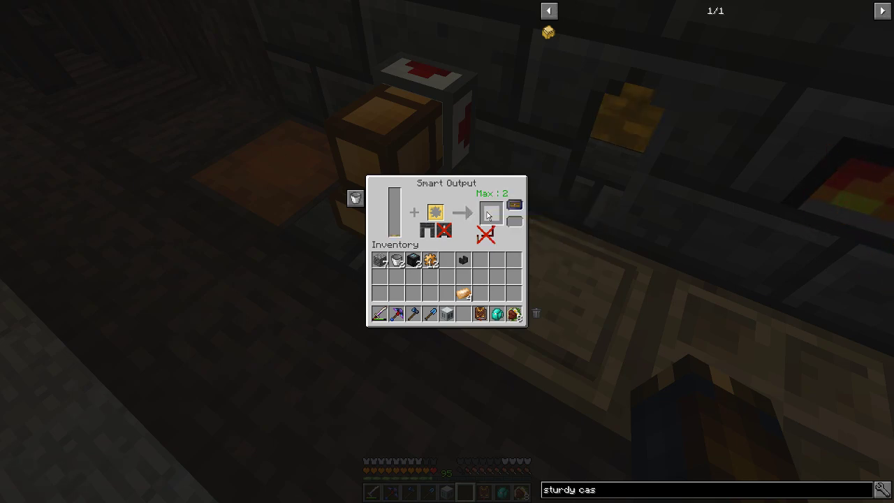
key(Escape)
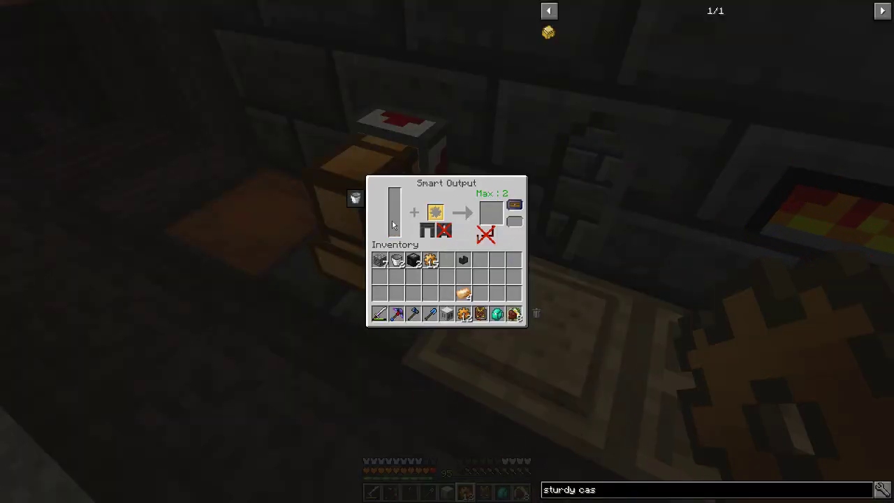
key(Escape)
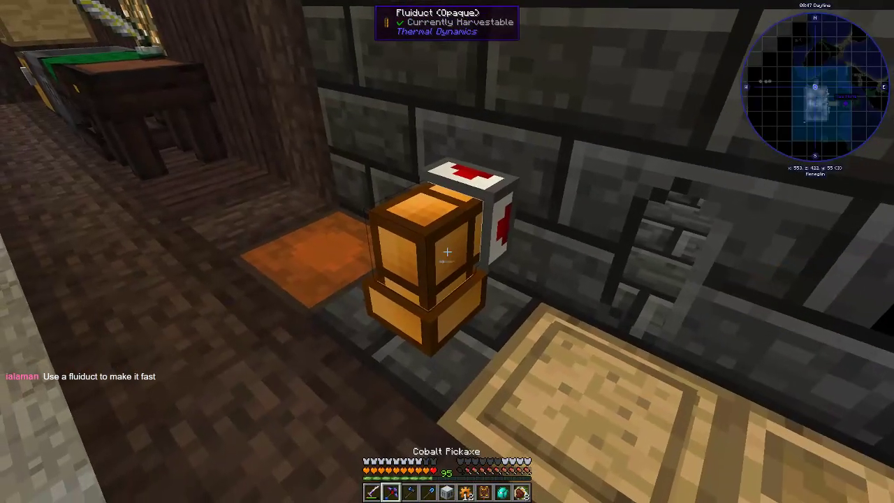
key(e)
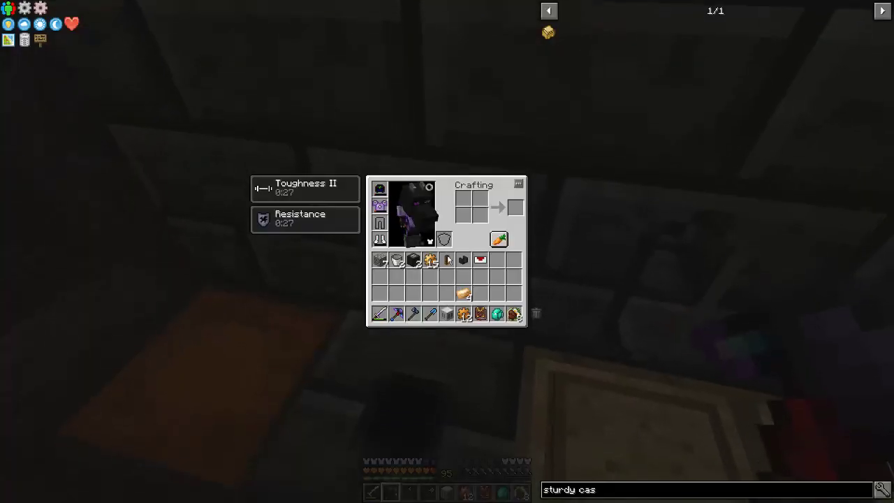
key(Escape)
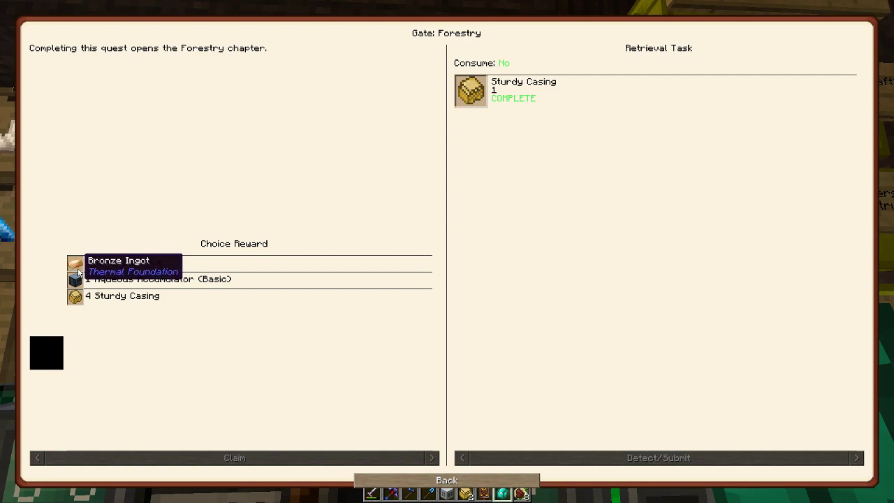
mouse_move(75, 300)
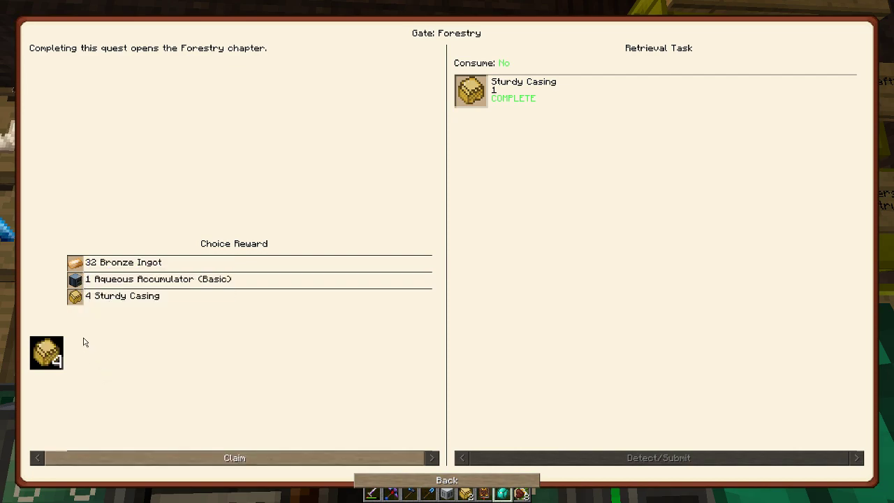
mouse_move(235, 458)
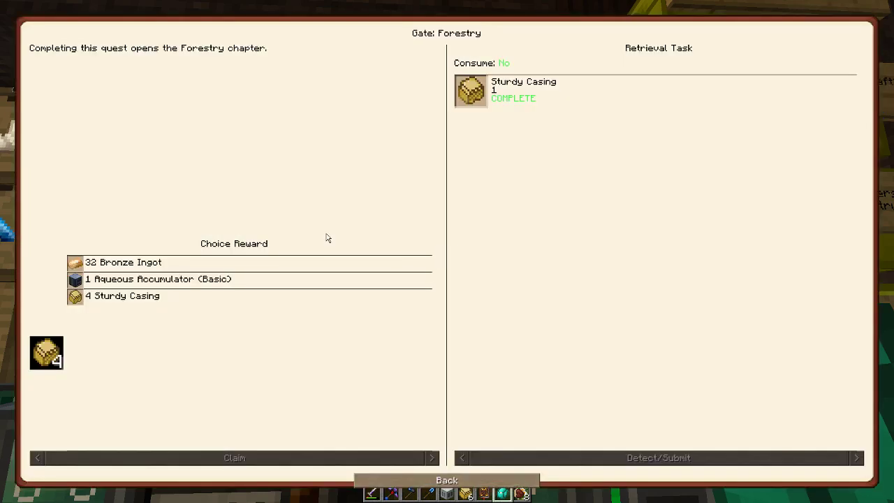
Return from the claimed Gate: Forestry reward to the Forestry chapter quest map
click(447, 481)
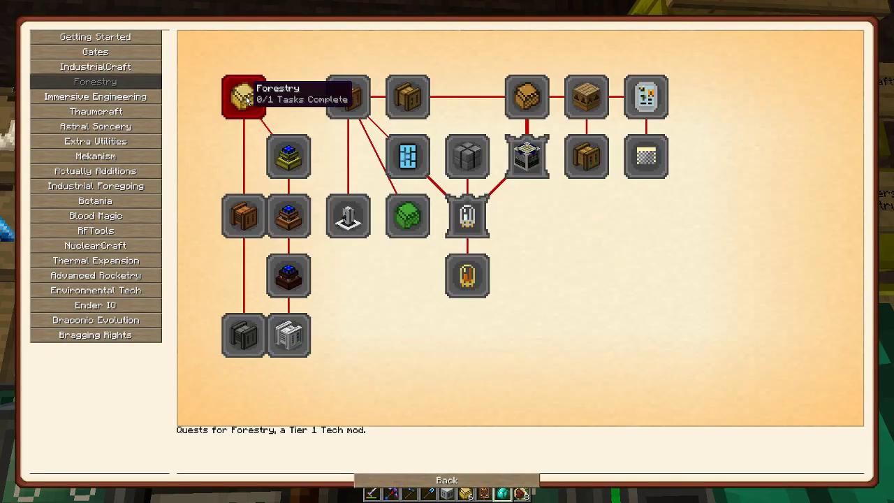
Claim a loot chest reward for the Forestry welcome quest
click(243, 97)
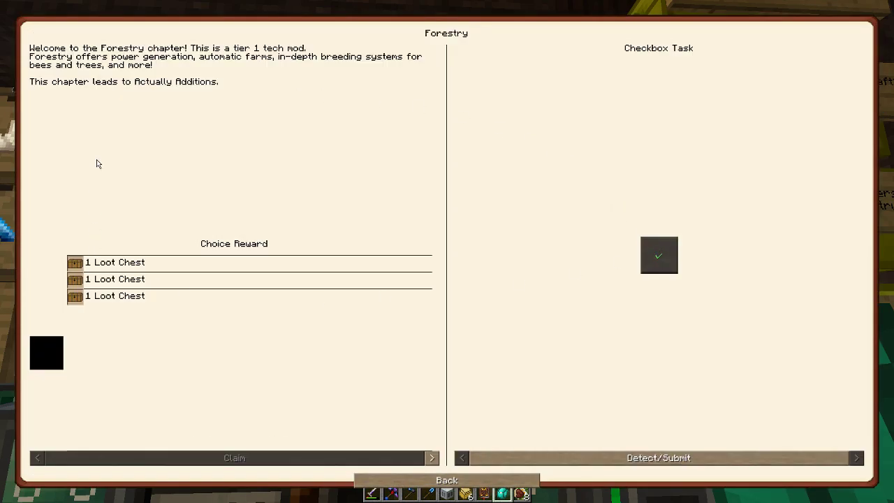
mouse_move(113, 77)
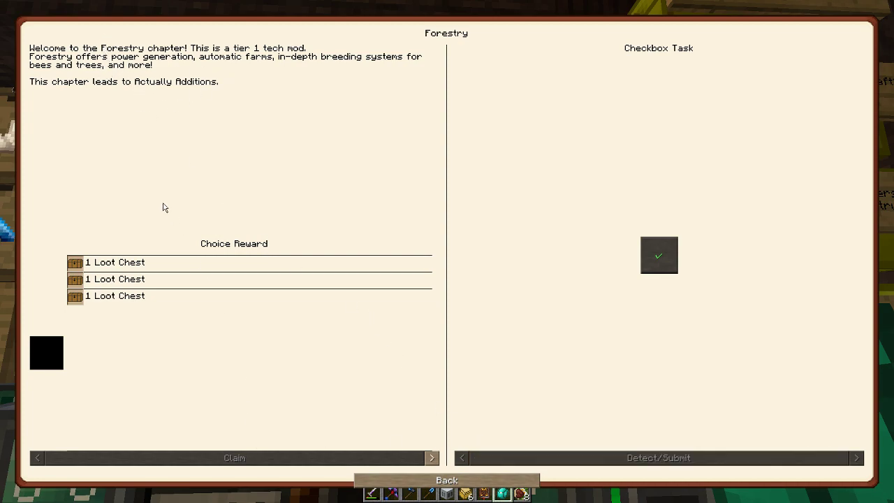
click(234, 458)
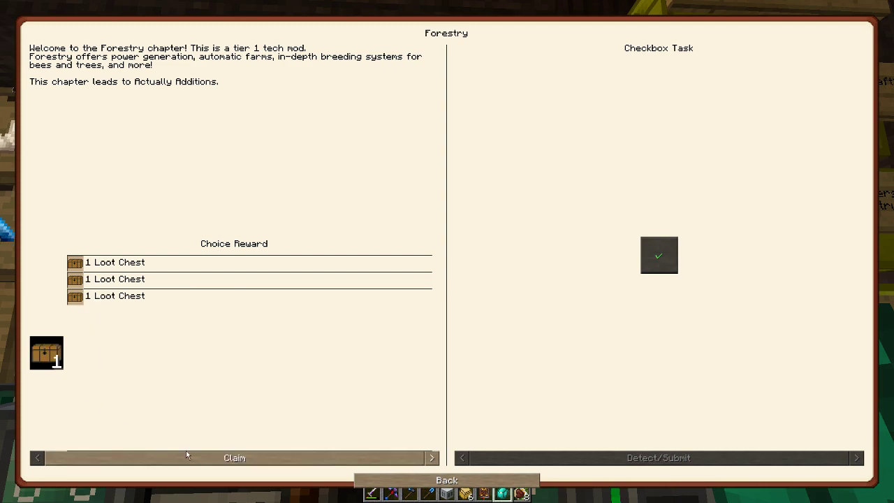
click(235, 458)
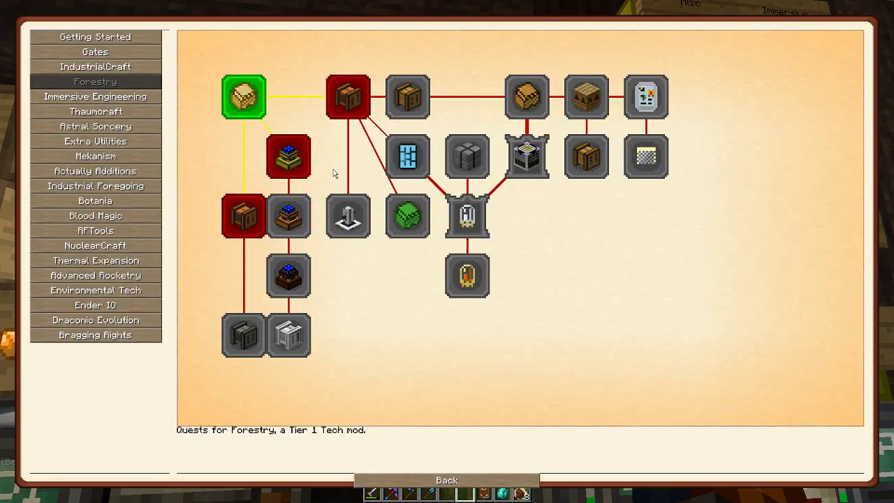
mouse_move(243, 216)
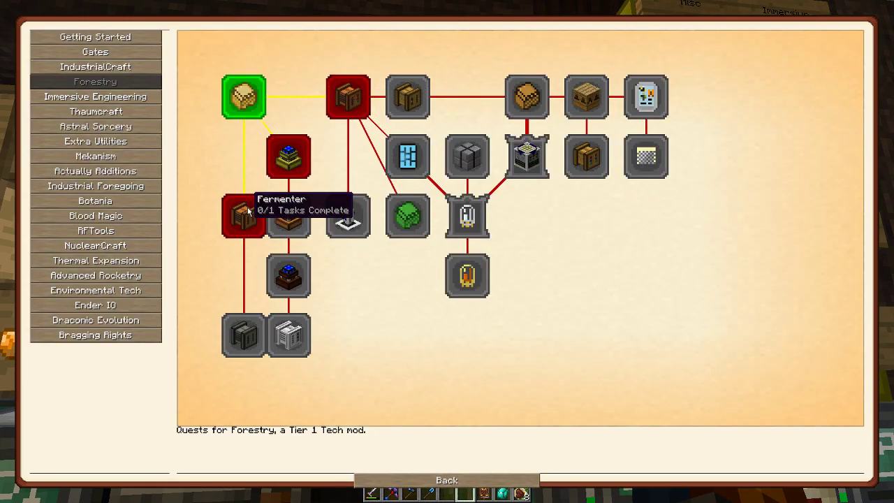
mouse_move(408, 157)
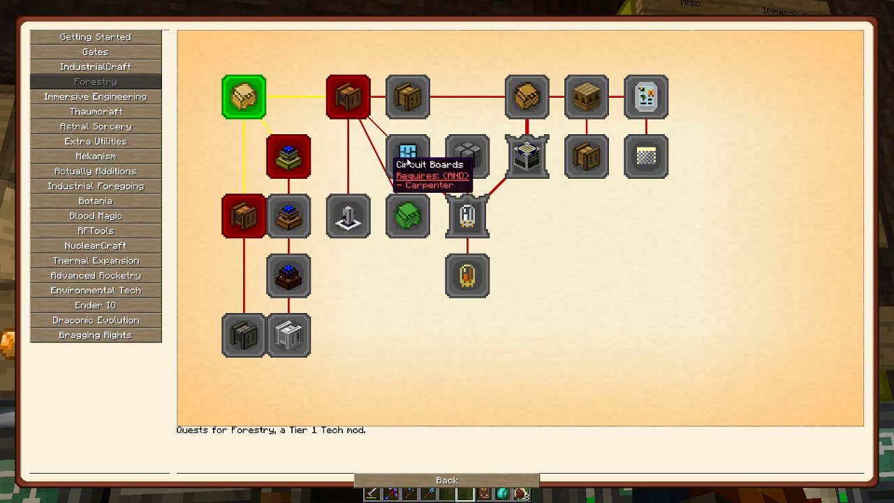
mouse_move(650, 143)
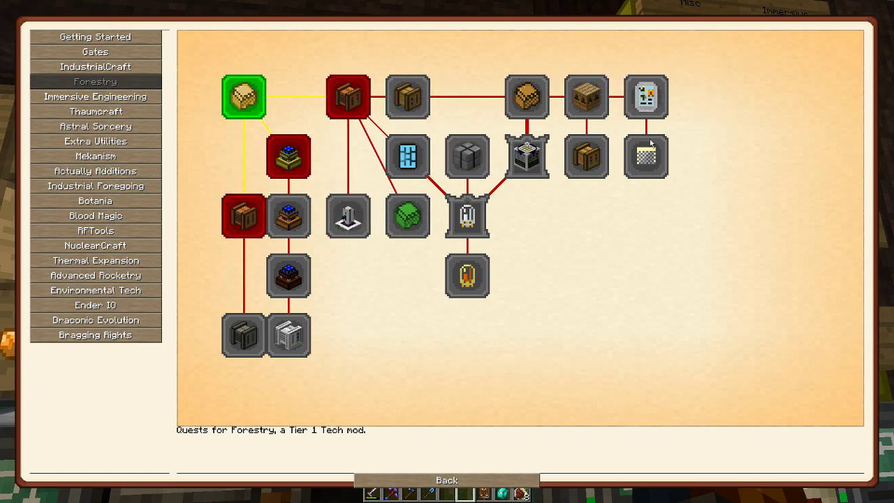
mouse_move(466, 215)
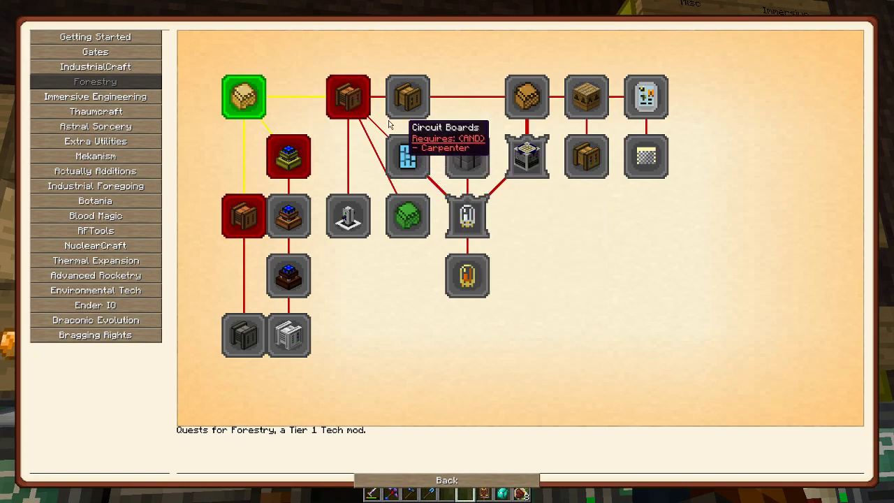
mouse_move(520, 109)
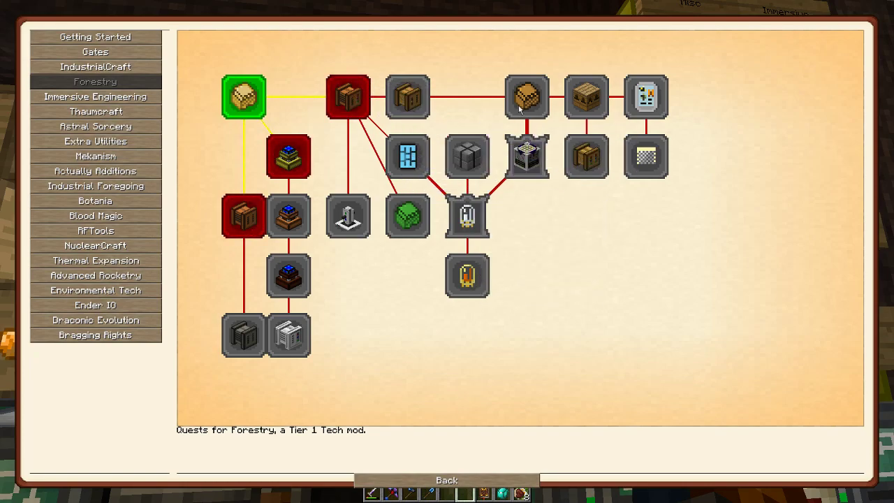
mouse_move(235, 362)
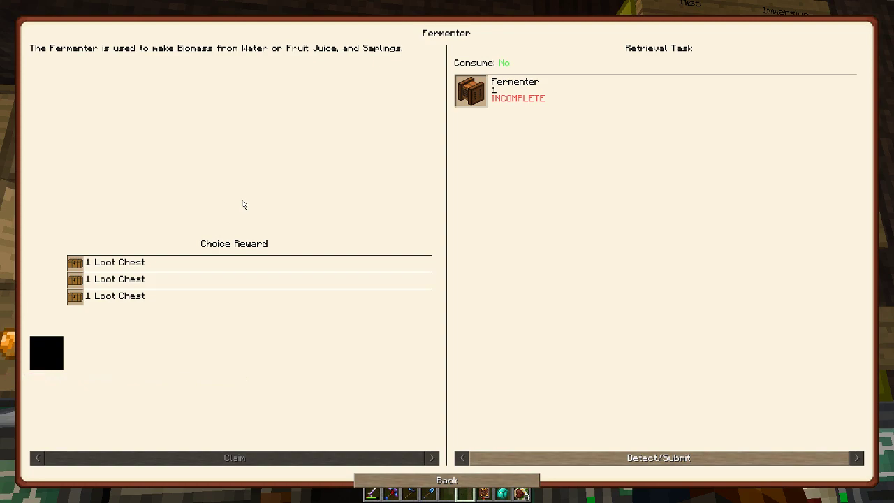
mouse_move(76, 296)
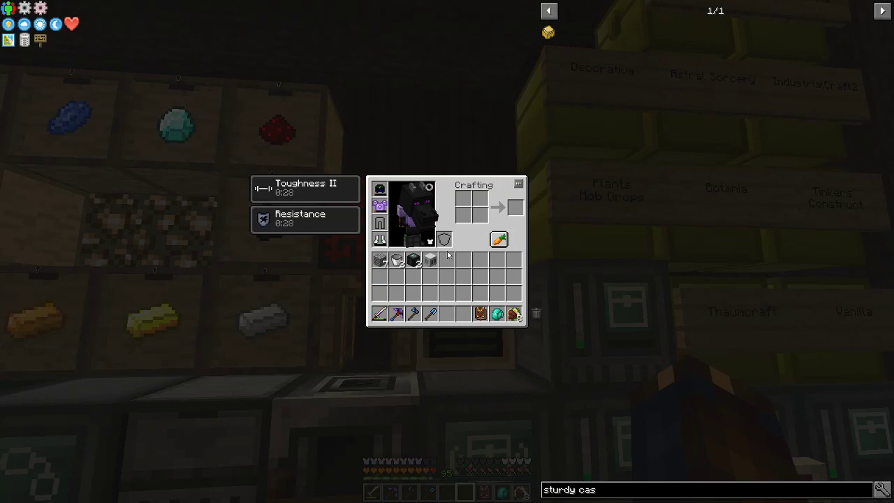
Reopen the inventory and search the crafting terminal for 'metal' for the fermenter
key(Escape)
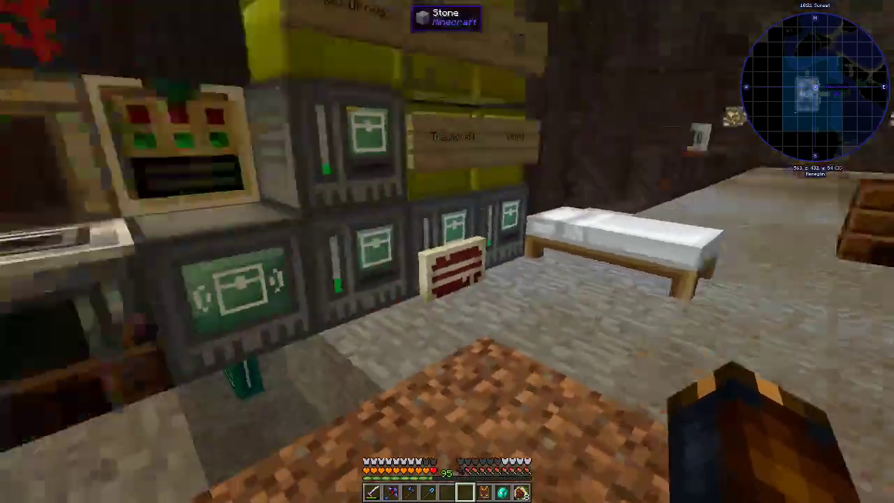
key(e)
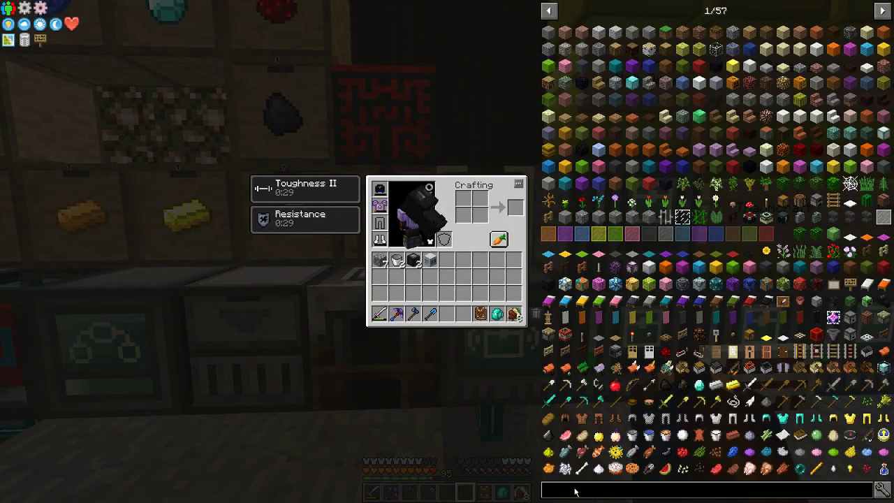
text(metal)
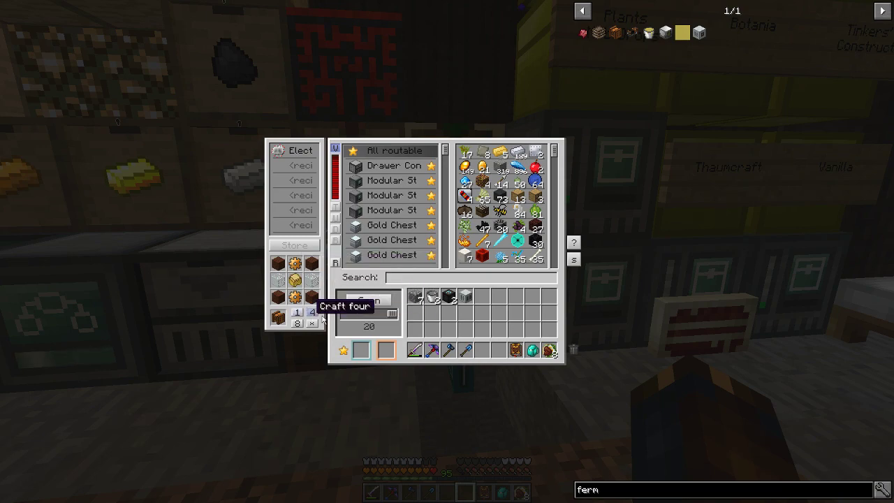
key(Escape)
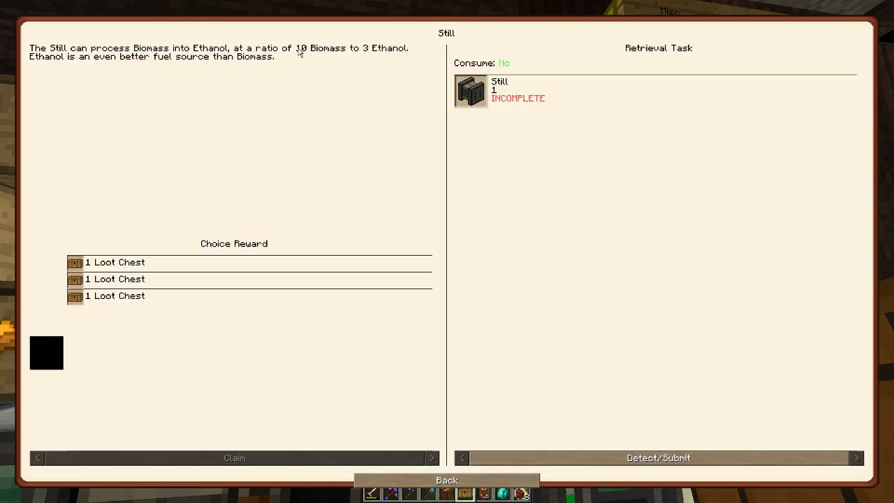
mouse_move(76, 296)
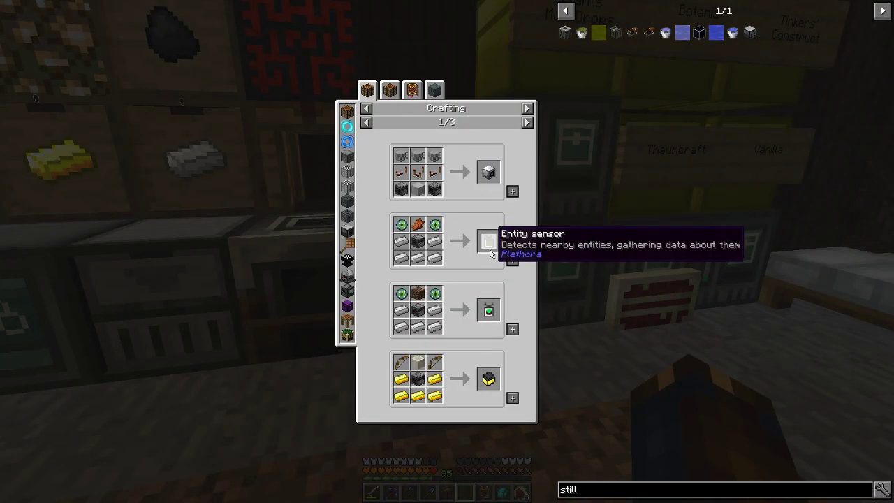
Browse to the second page of recipes matching the Still search
click(527, 122)
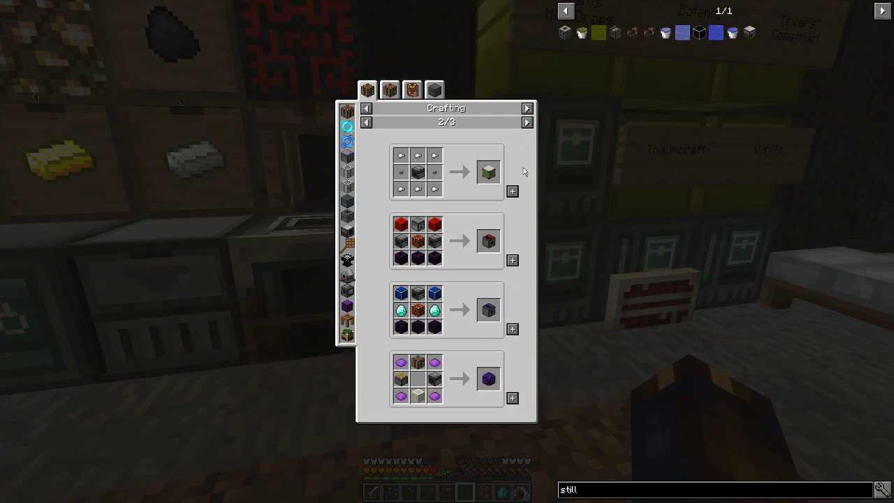
mouse_move(545, 399)
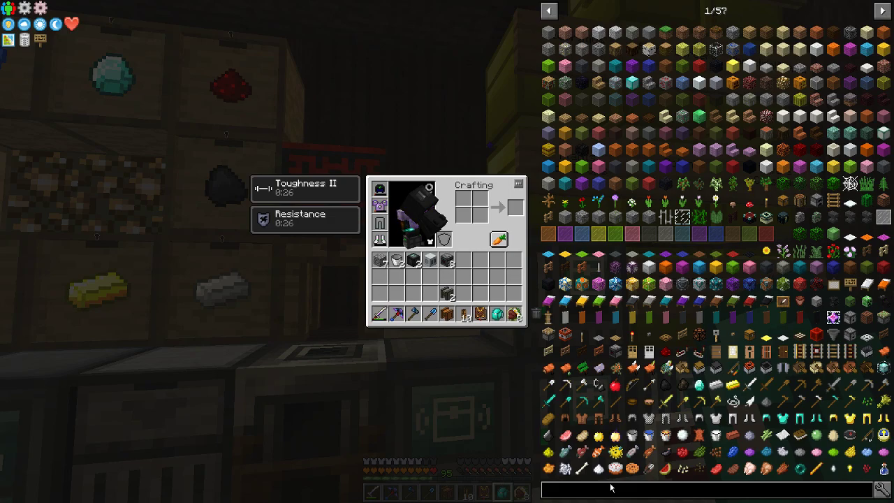
View the Ender IO fused glass recipe and its glass ingredient's alloy smelter recipe
click(884, 11)
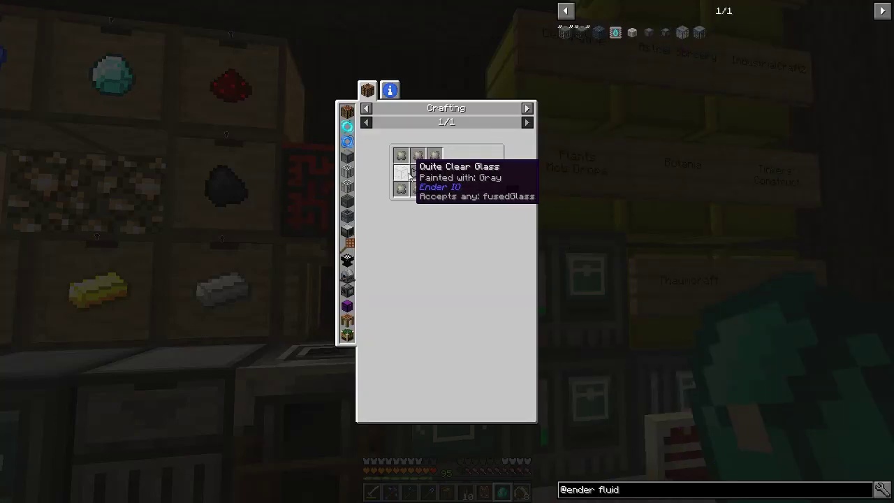
mouse_move(403, 173)
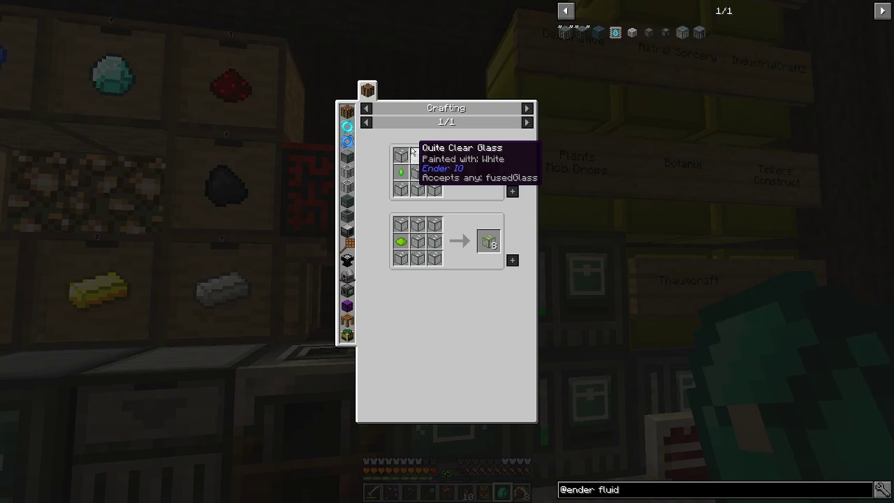
click(388, 89)
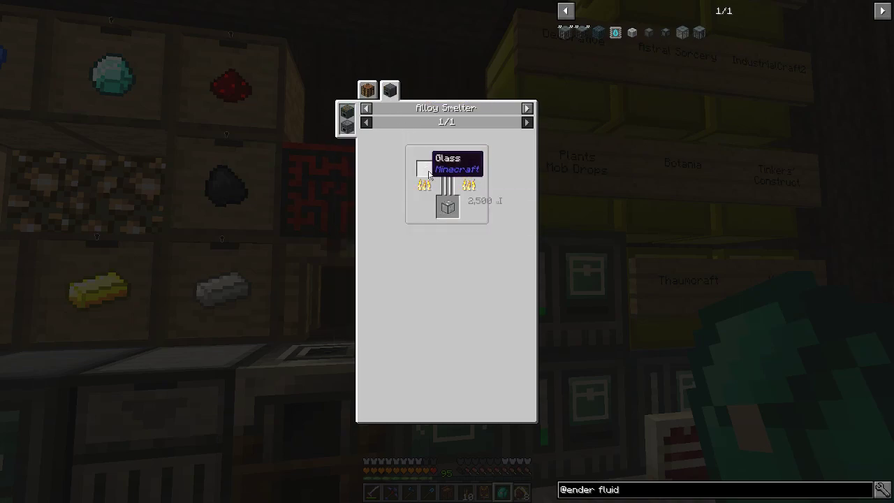
click(388, 89)
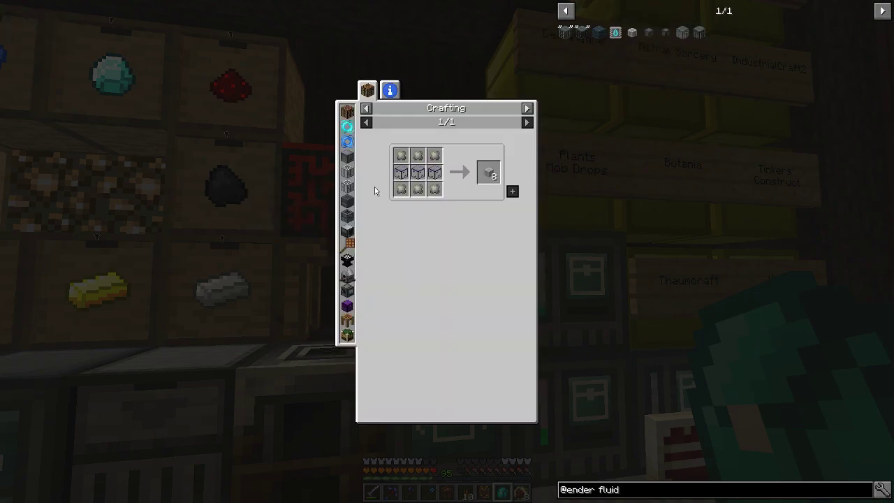
mouse_move(390, 89)
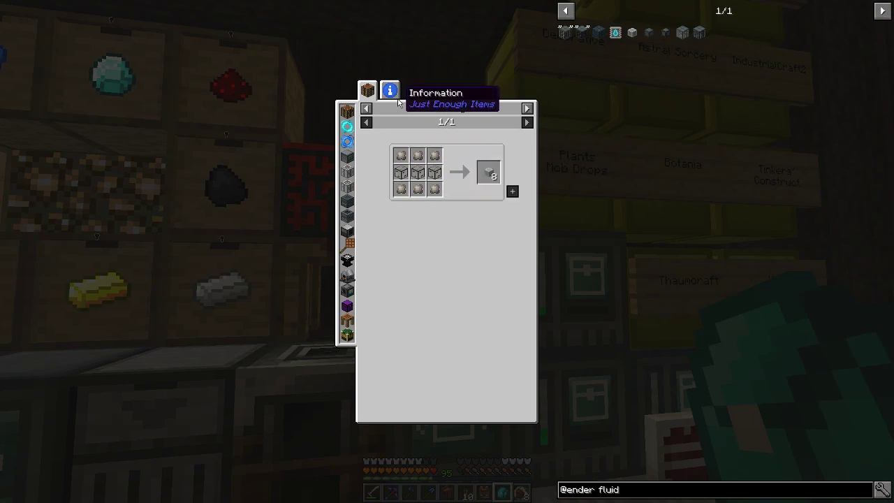
click(389, 90)
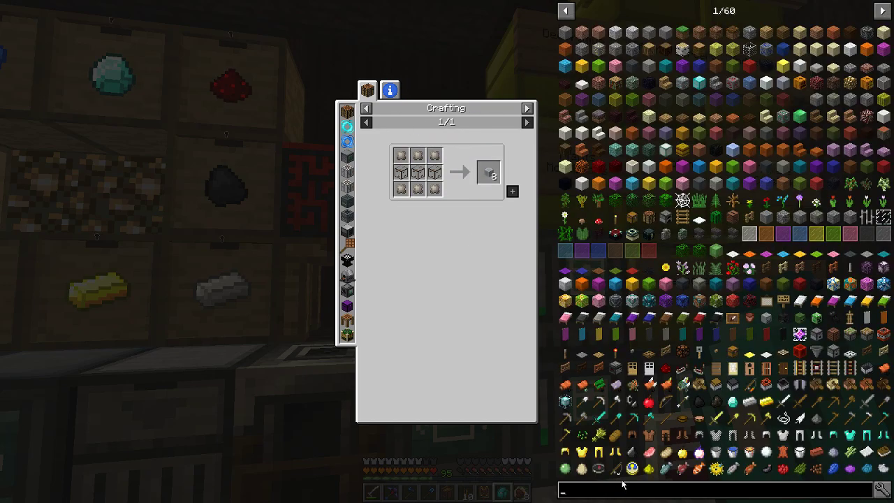
text(@nuclear a)
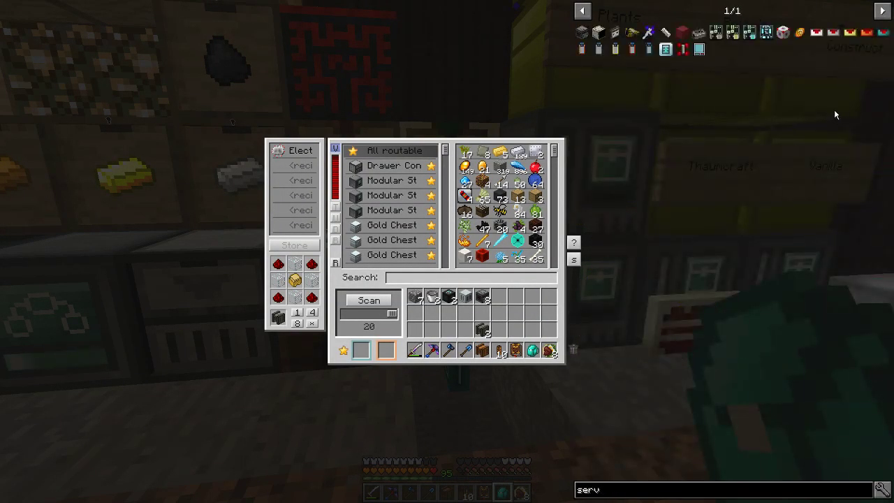
mouse_move(293, 298)
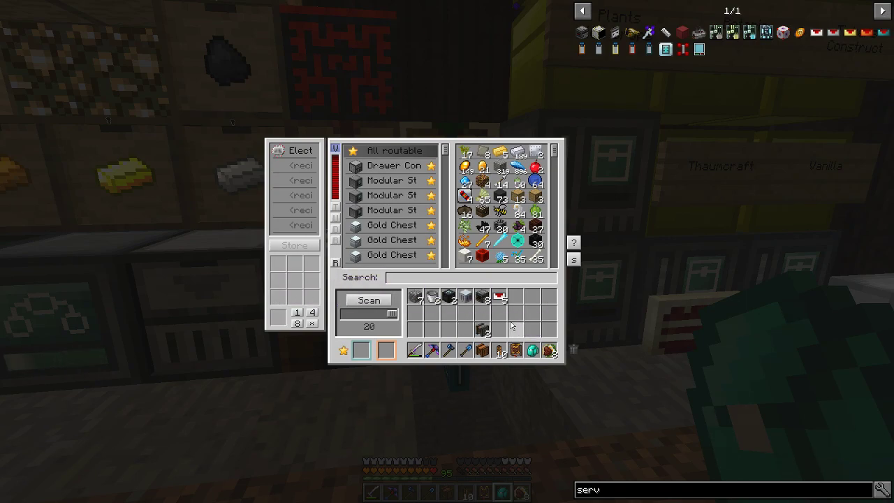
Leave the crafting grid with the still crafted to check the Still quest
key(Escape)
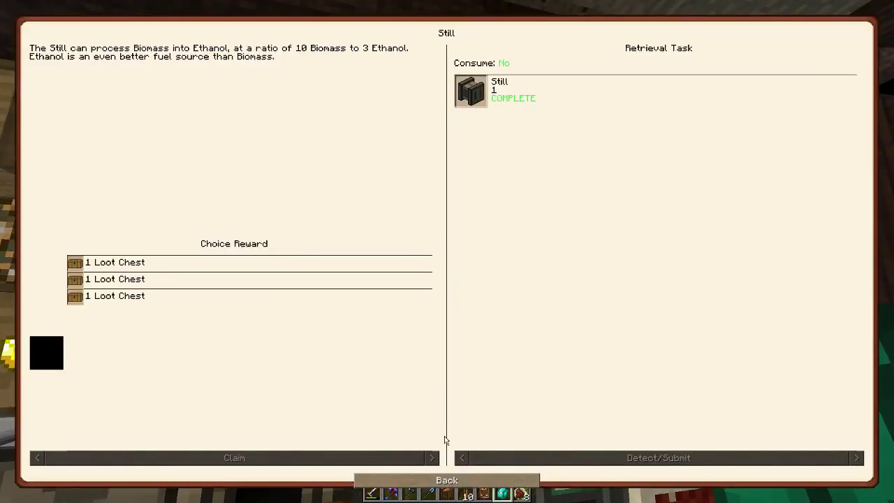
mouse_move(147, 361)
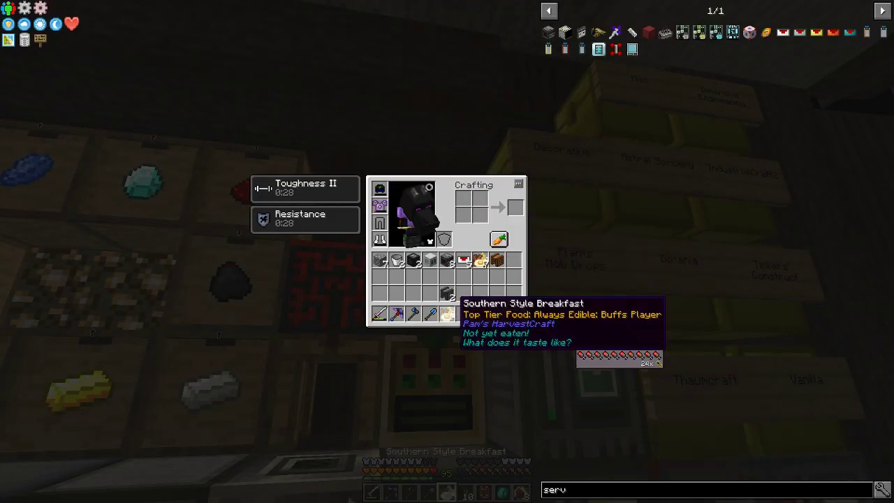
Check the breakfast food recipe, then look into the diamond backpack filtered by 'top'
key(Escape)
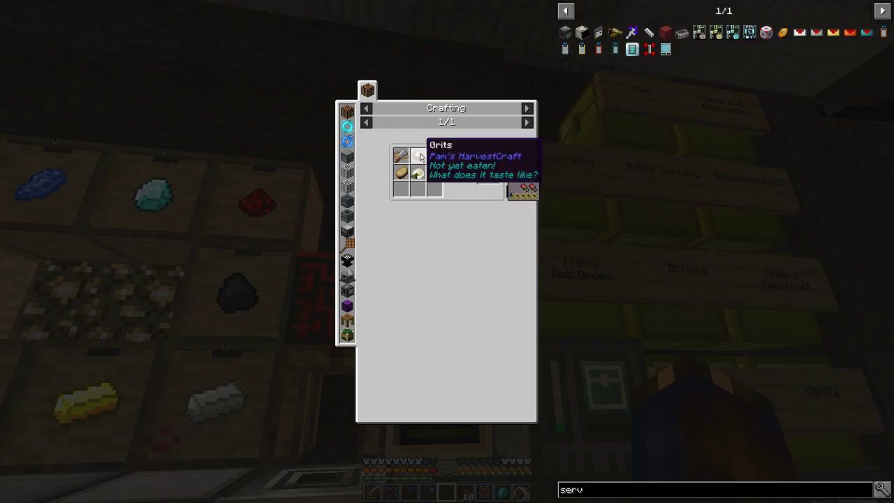
mouse_move(402, 174)
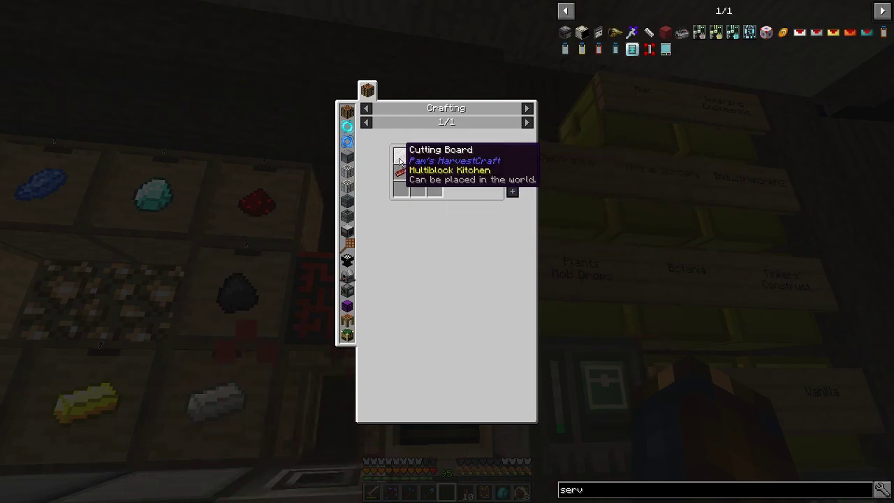
key(Escape)
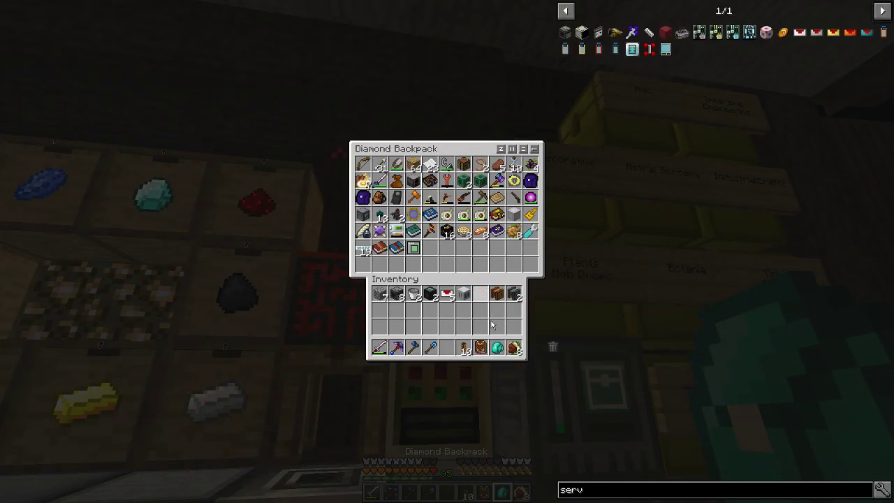
text(top tier food)
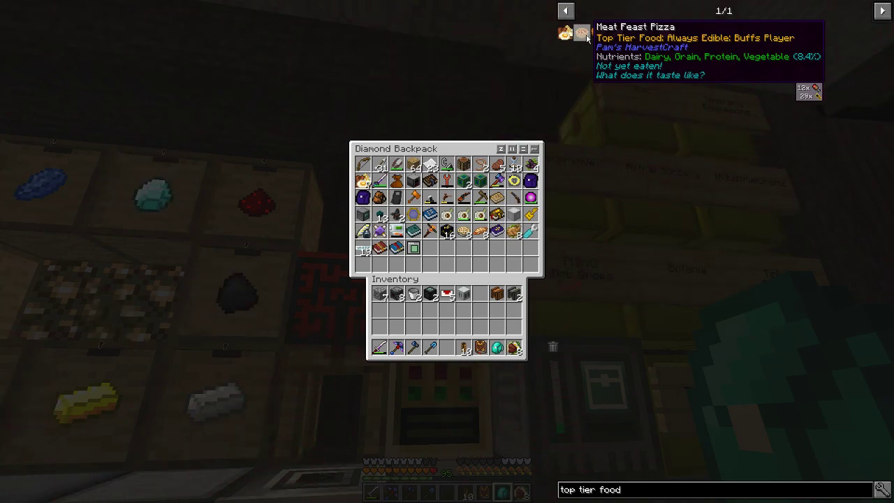
Review the nutrition overview and close the backpack before the Forestry chapter
click(582, 33)
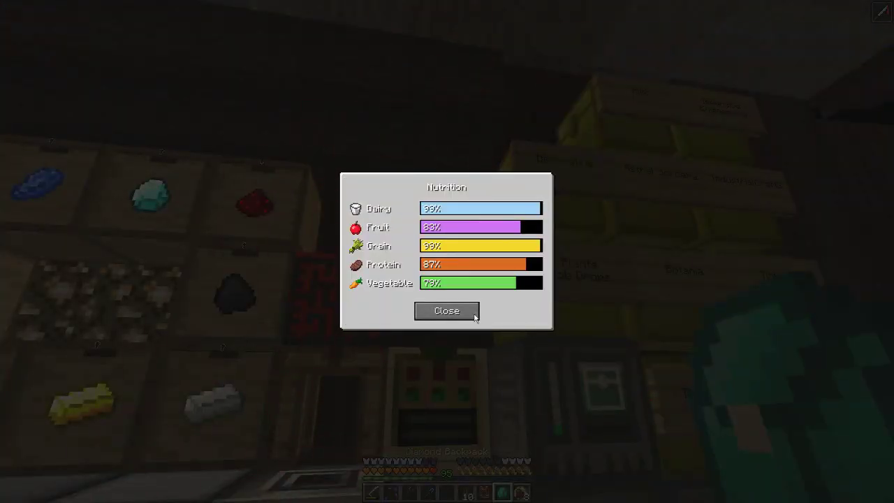
click(448, 310)
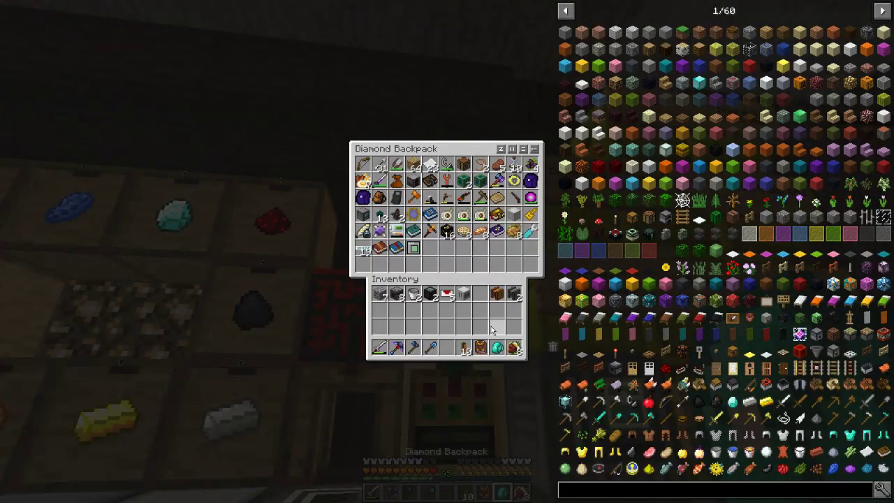
key(Escape)
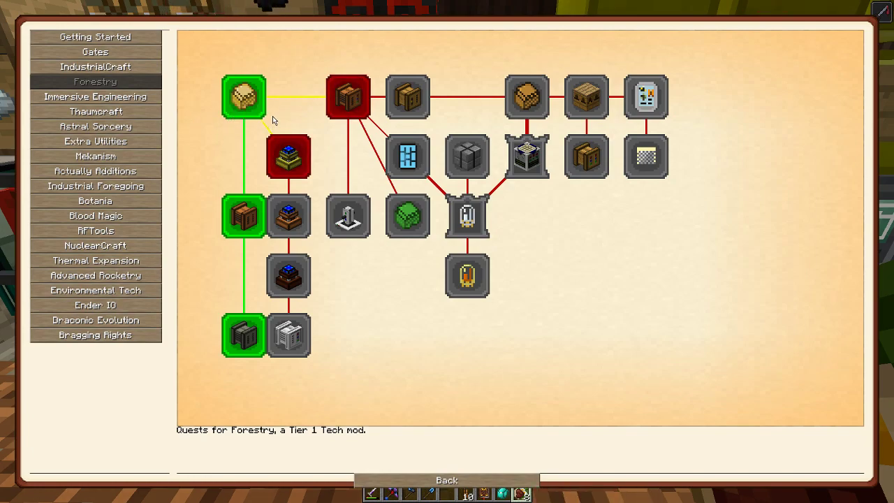
mouse_move(496, 198)
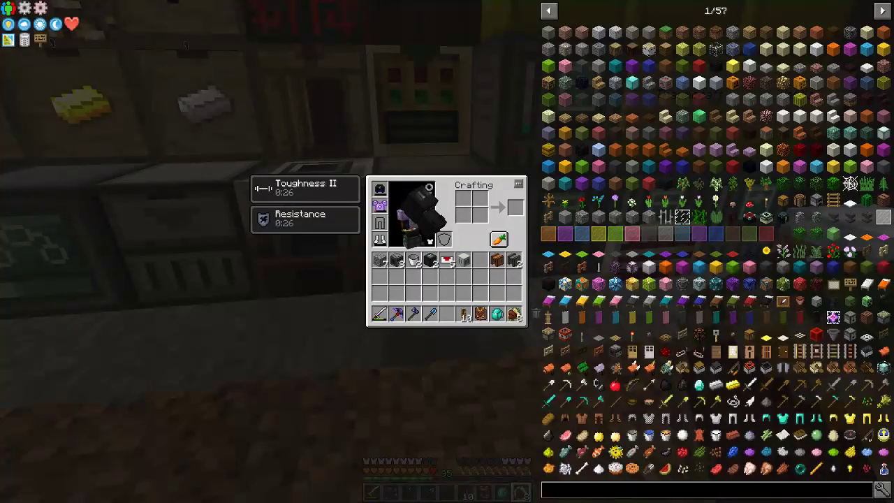
text(farm @forest)
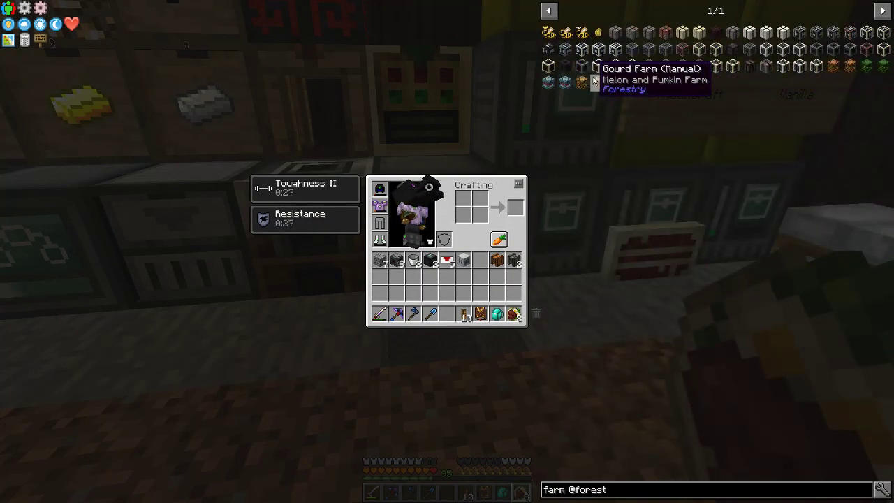
mouse_move(737, 110)
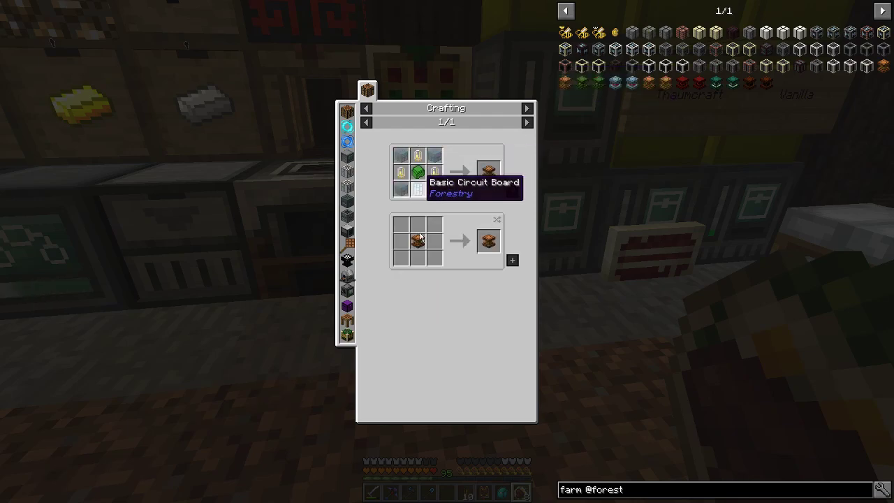
mouse_move(489, 172)
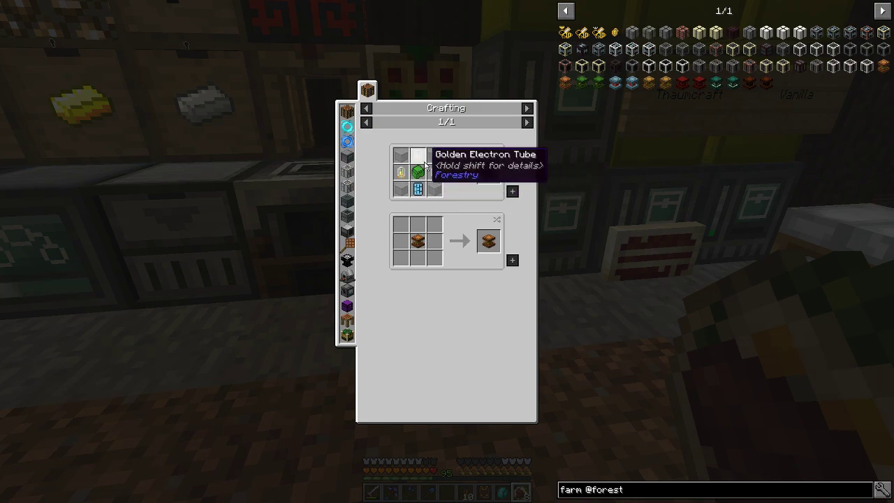
mouse_move(416, 190)
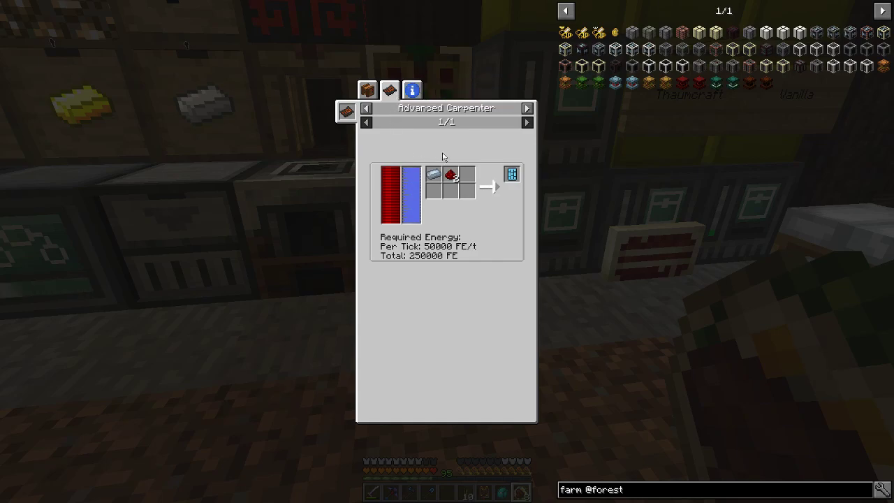
mouse_move(390, 90)
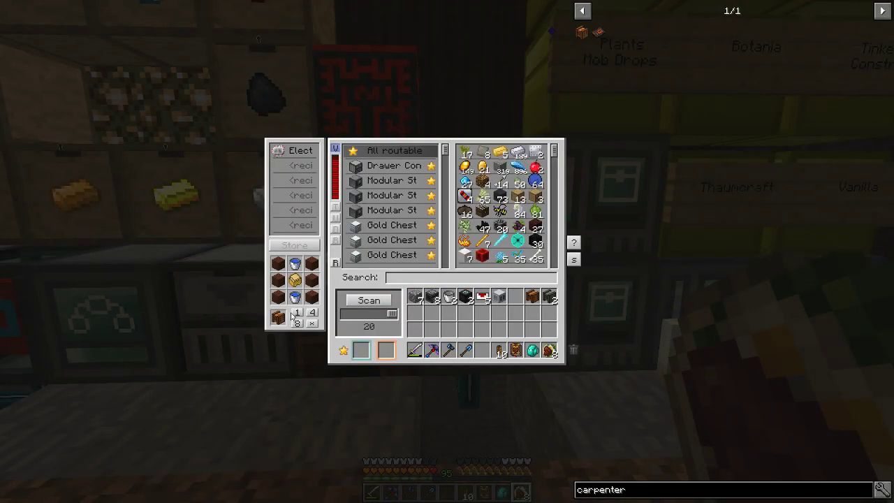
Search storage for 'buc', take the item into inventory and close the scanner
text(buc)
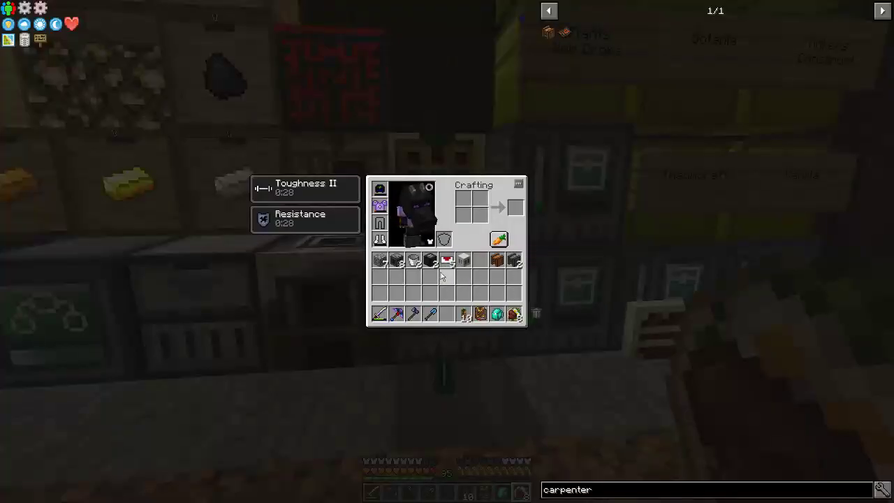
key(Escape)
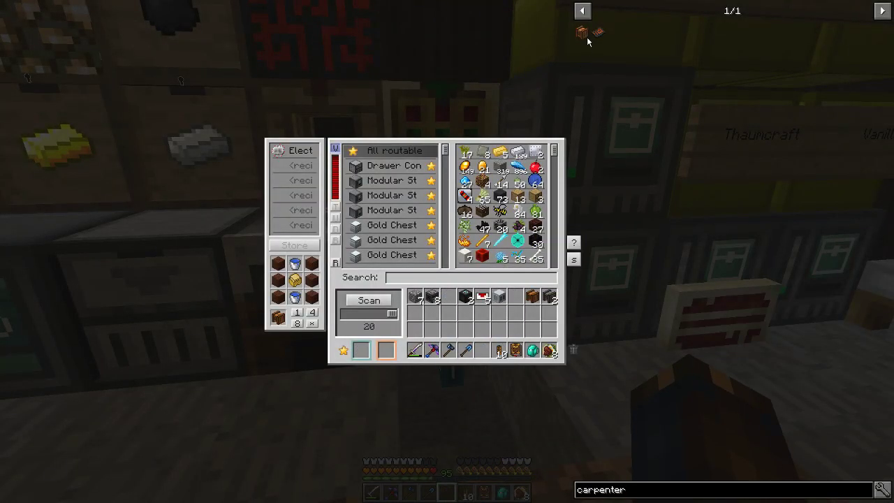
mouse_move(296, 319)
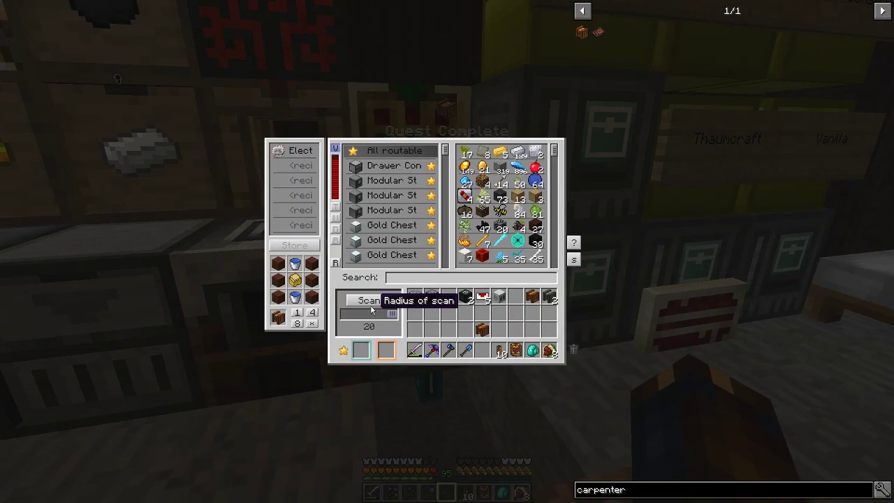
mouse_move(464, 330)
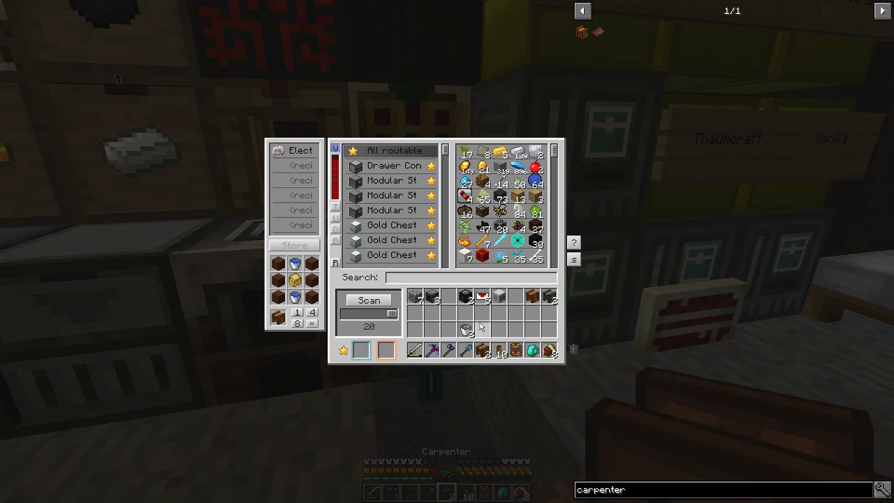
key(Escape)
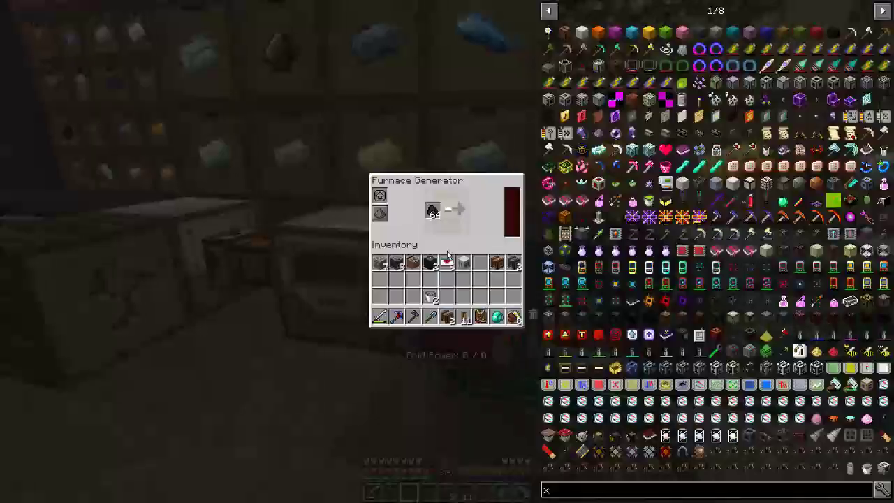
Leave the furnace generator and inspect the electric furnace
key(Escape)
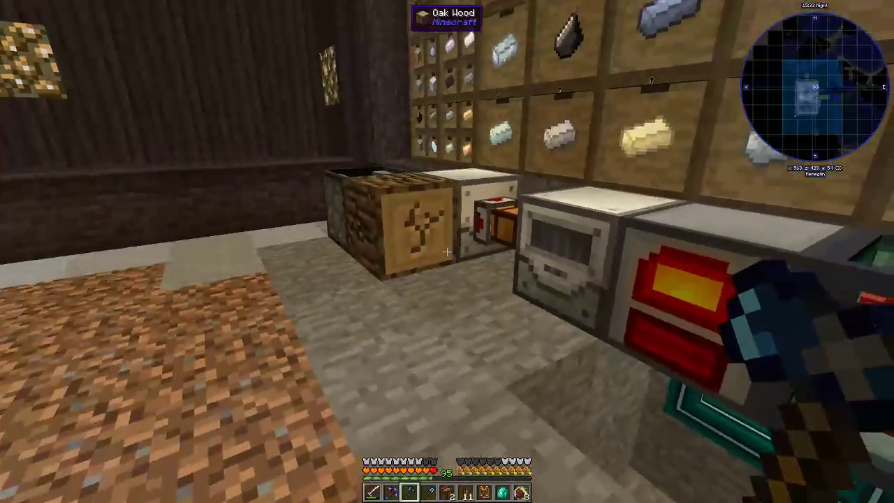
right_click(444, 252)
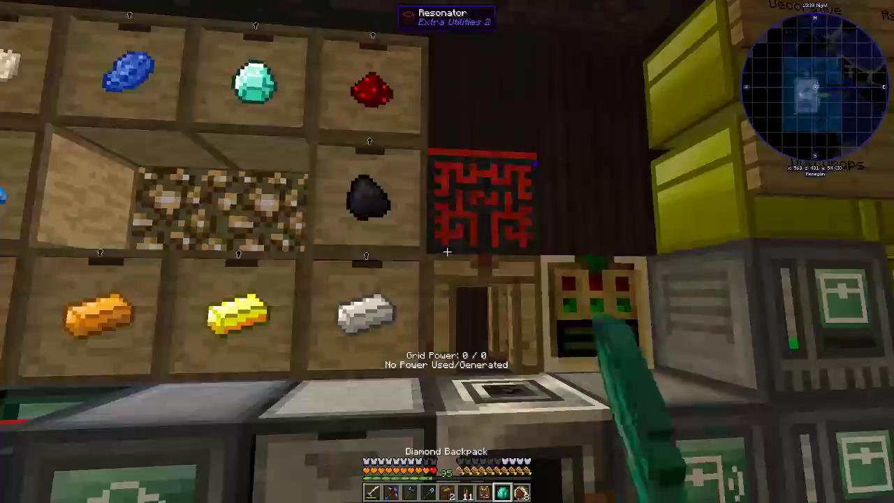
key(e)
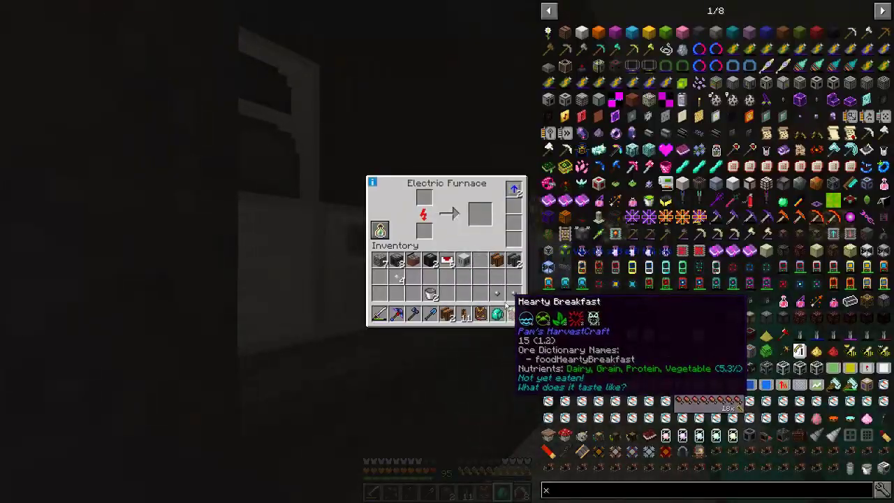
Close the electric furnace and check the unpowered Carpenter showing 0 FE
key(Escape)
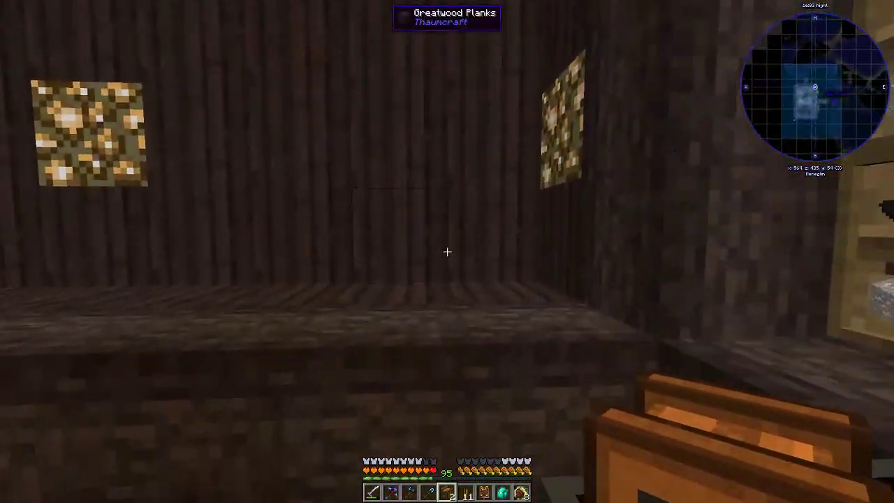
key(e)
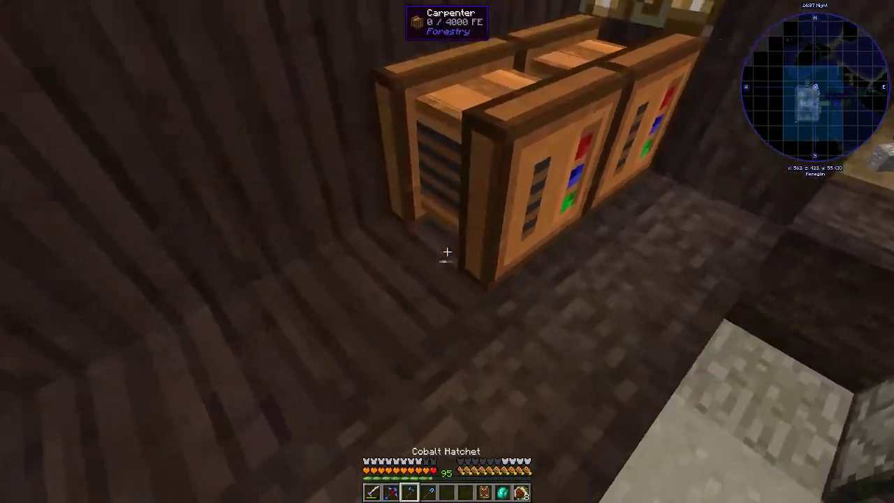
mouse_move(448, 252)
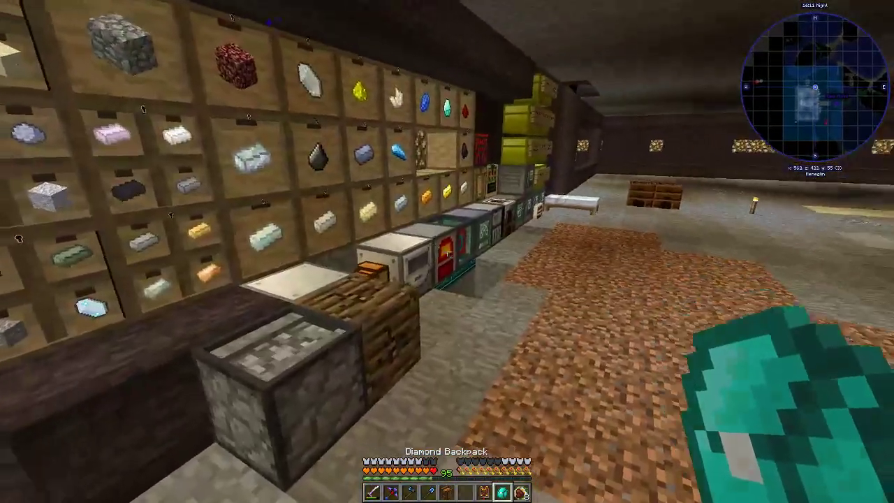
mouse_move(448, 252)
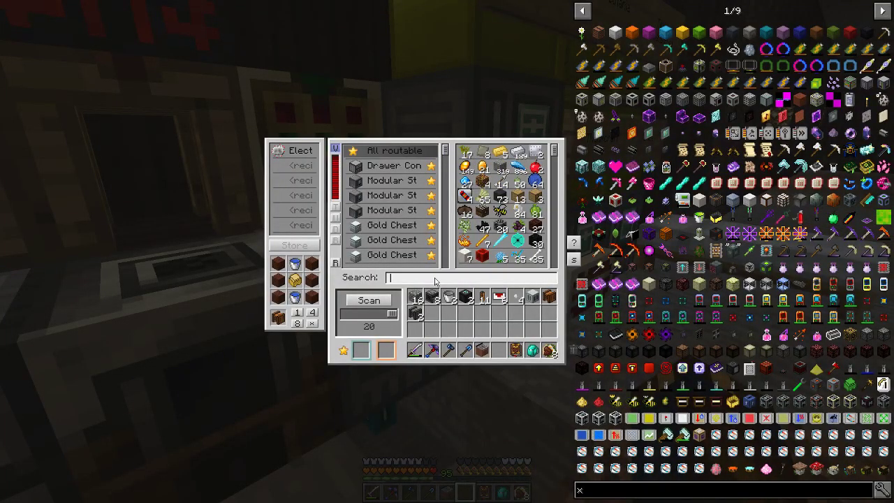
Search base storage for 'st' before heading to the blue network cable
text(st)
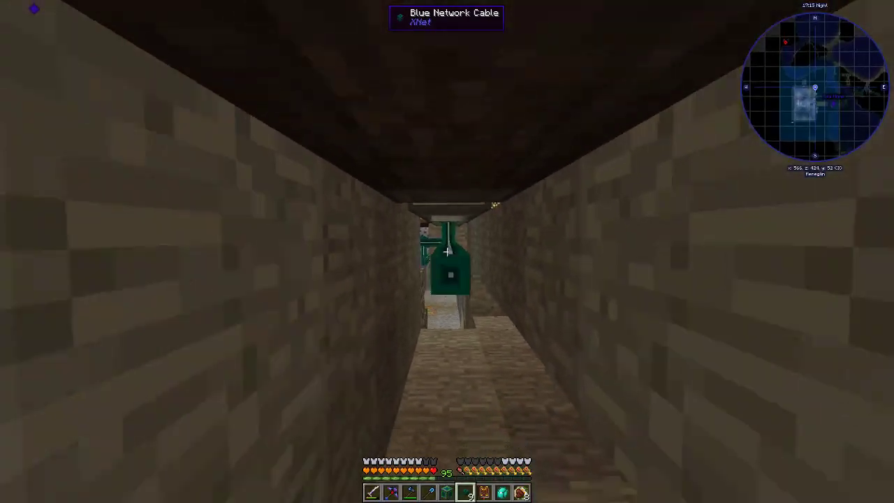
mouse_move(447, 252)
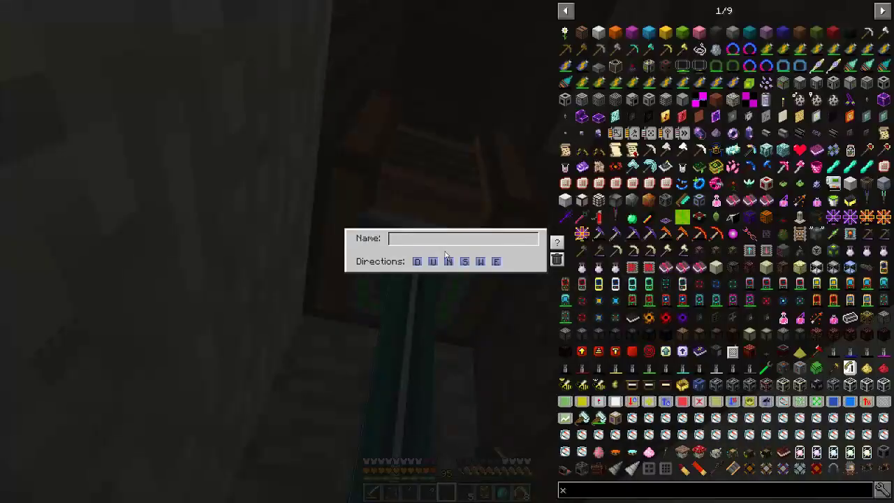
Name channel 4 Water and add the carpenter's connector as an insert connection
text(Water Can)
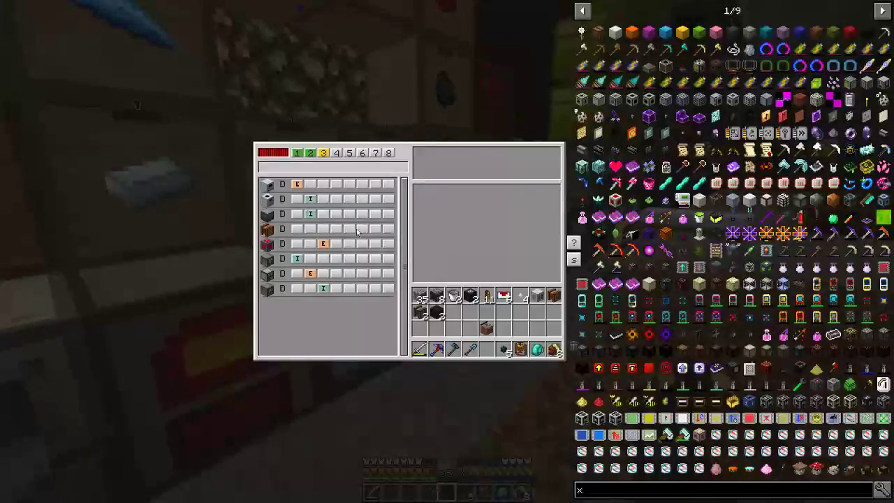
mouse_move(339, 152)
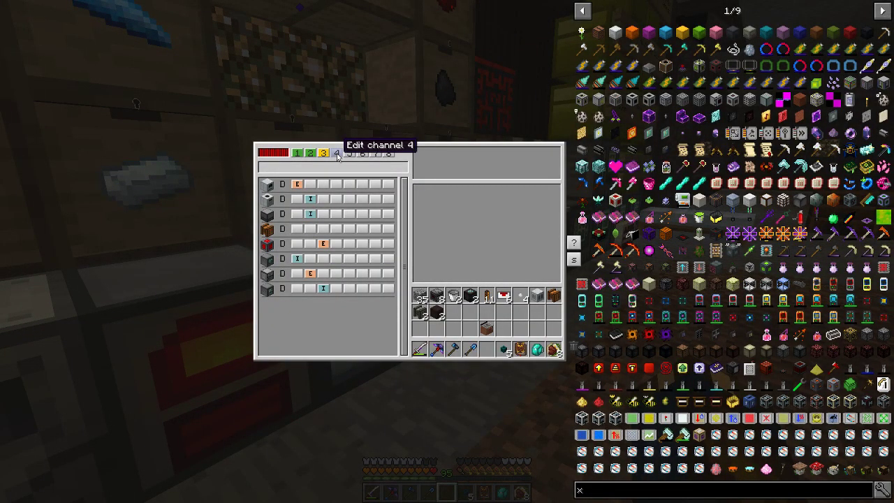
click(336, 152)
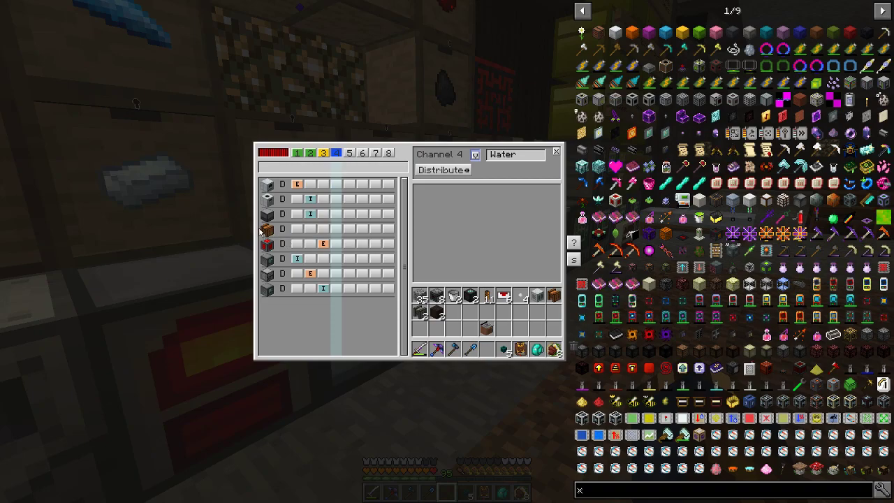
click(328, 230)
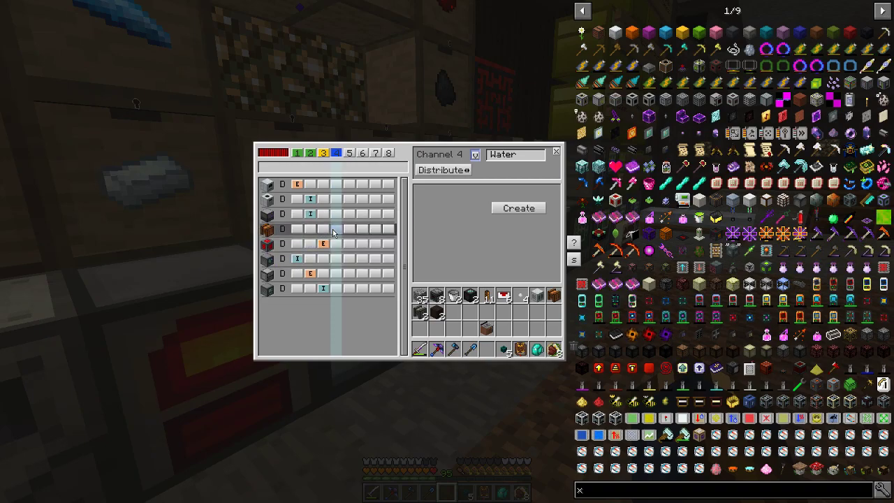
click(335, 229)
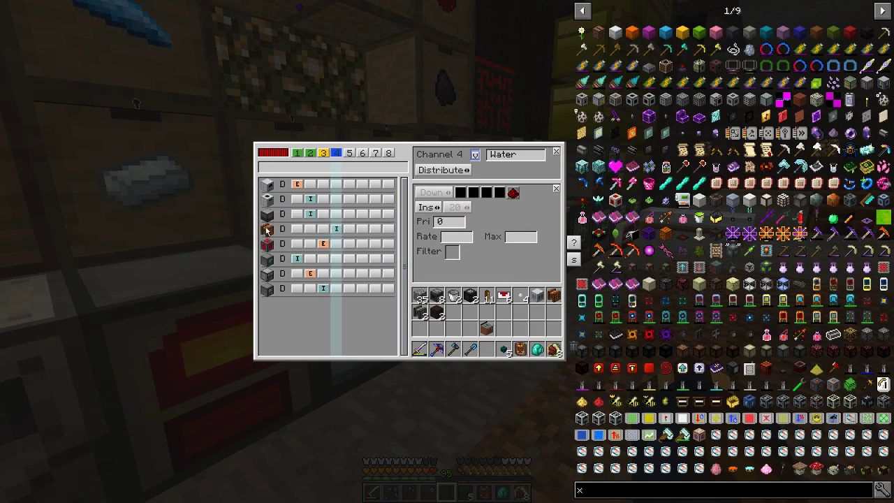
mouse_move(268, 229)
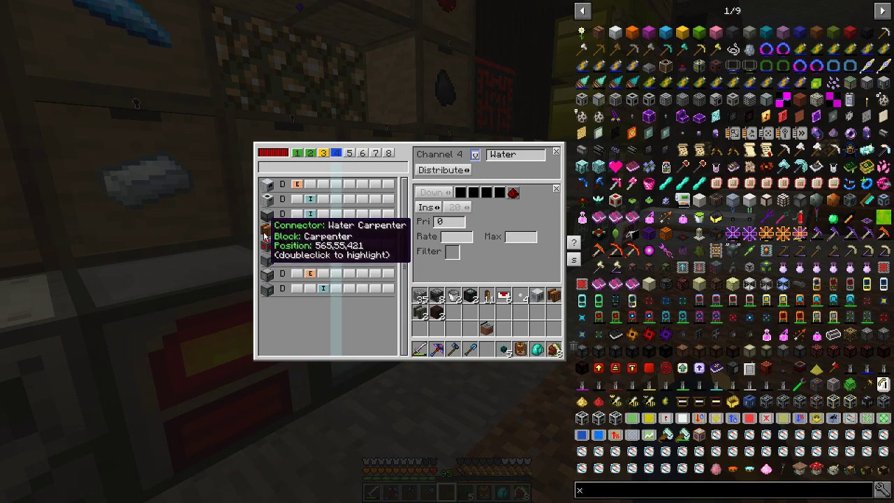
mouse_move(514, 161)
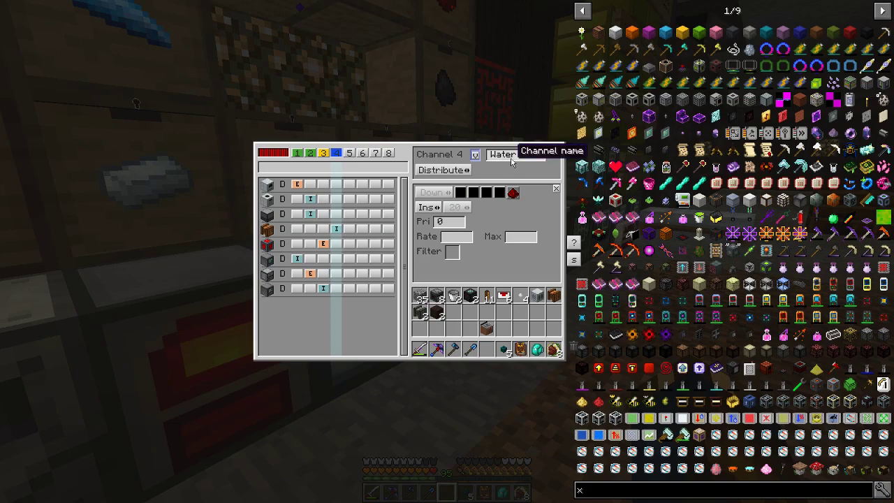
mouse_move(450, 259)
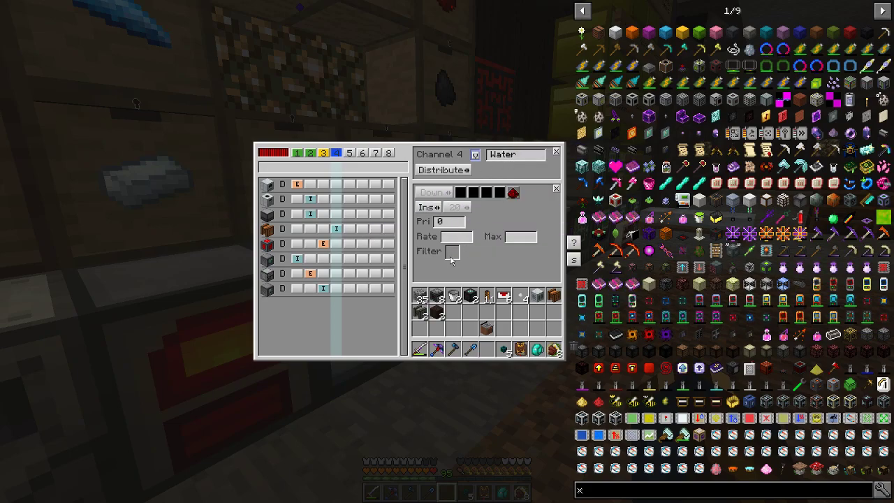
mouse_move(436, 296)
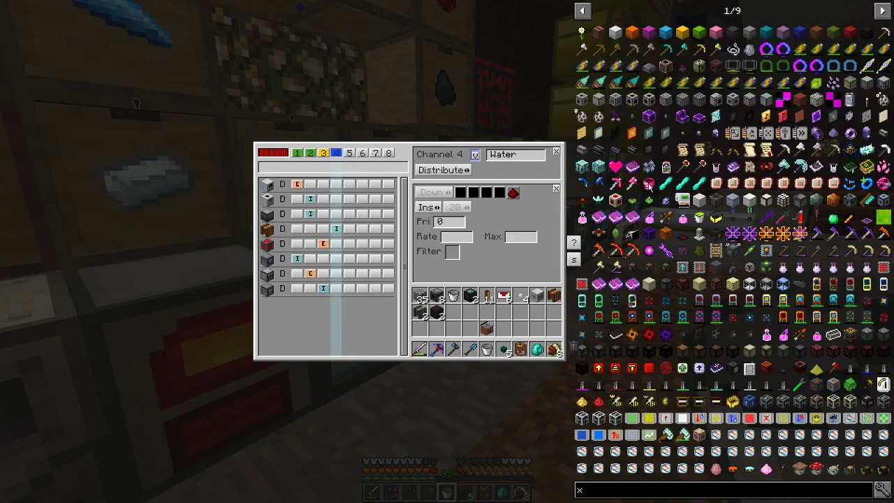
mouse_move(294, 53)
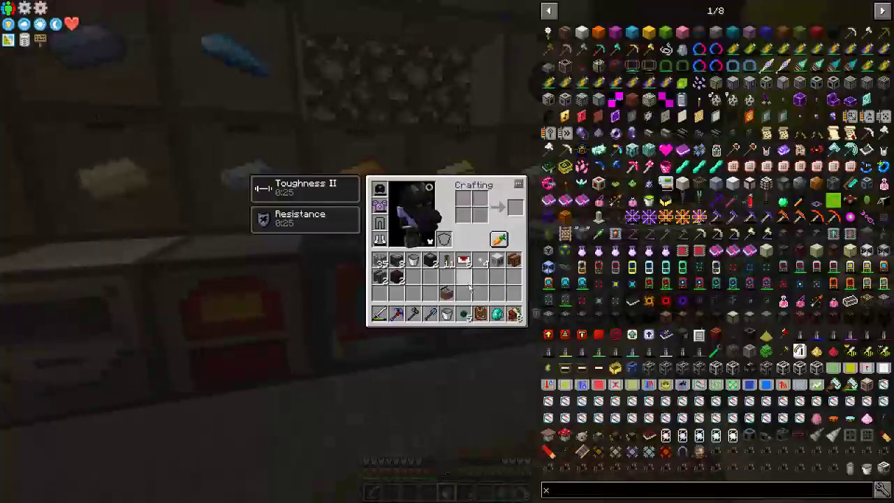
Browse the Diamond Backpack's contents and close it to return to the world
key(Escape)
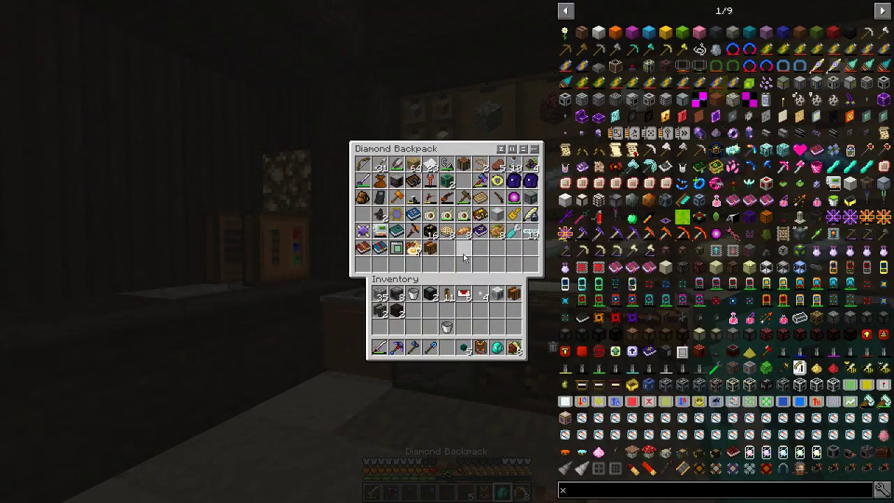
key(Escape)
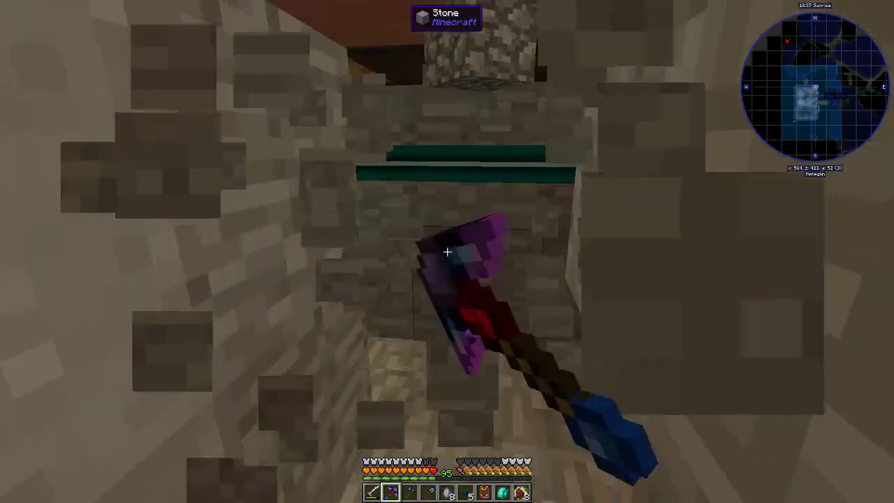
Name the shaft's cable connector 'in' and confirm it
key(e)
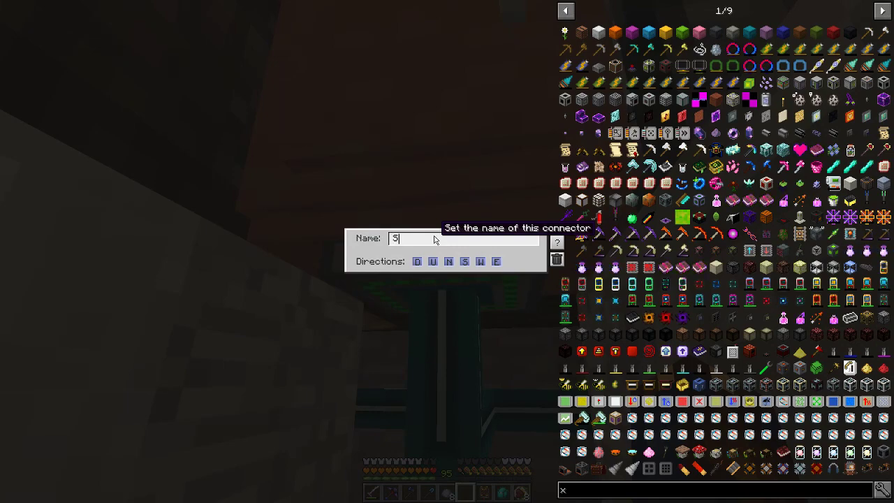
text(in)
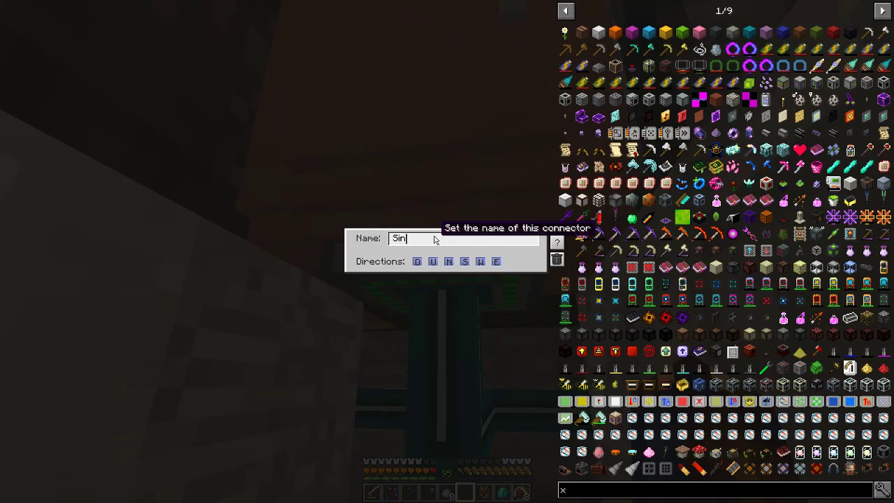
key(Escape)
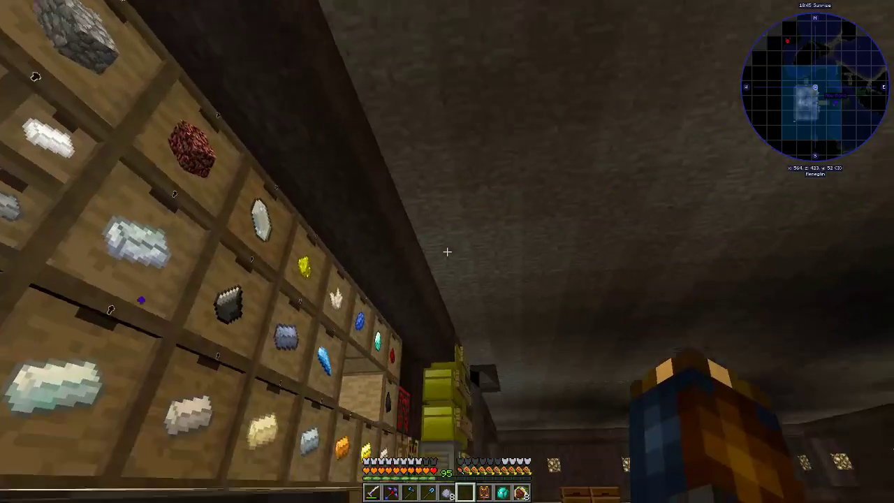
Set XNet controller channel 4 to Fluid with a water bucket in its filter
key(e)
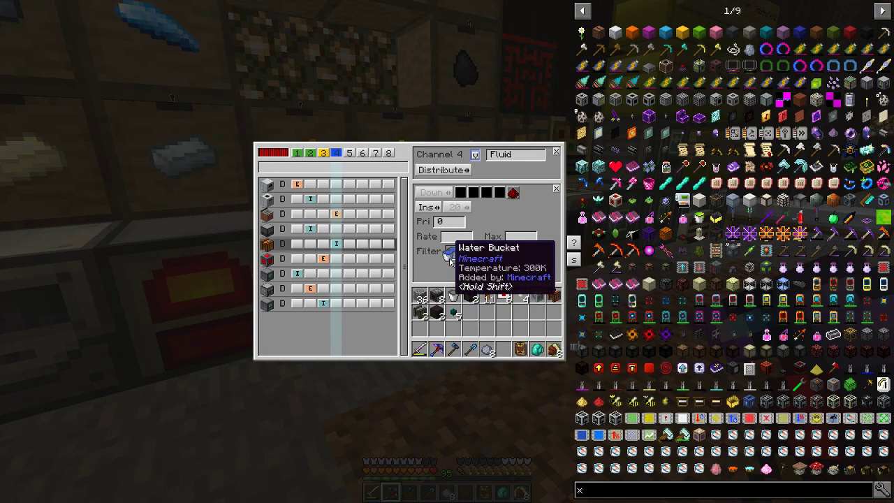
key(Escape)
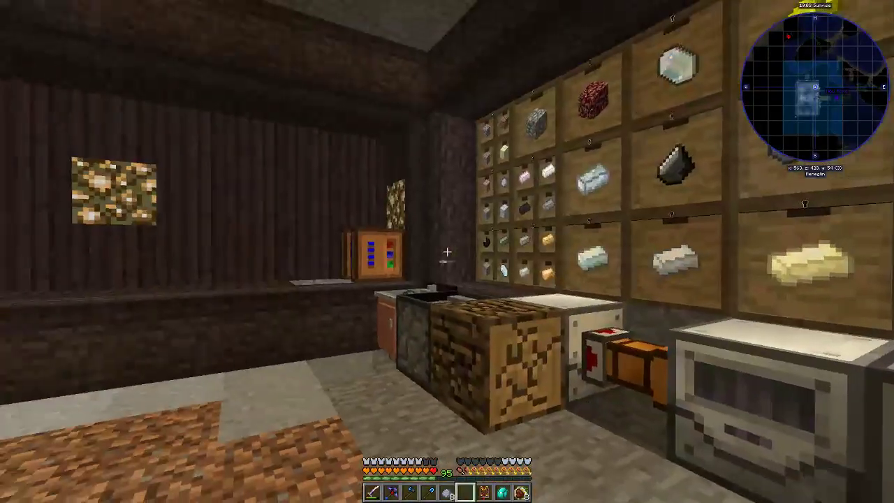
mouse_move(447, 251)
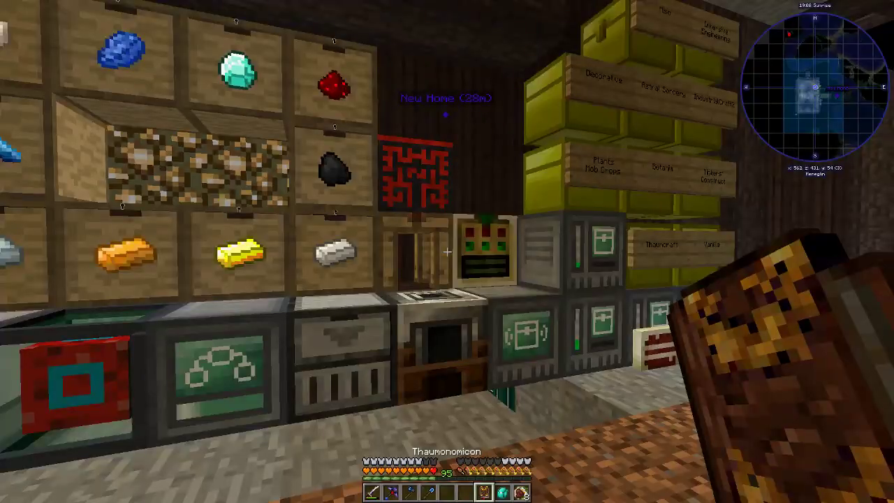
Search 'redstone' in the storage scanner and extract it for the circuit board recipe
key(e)
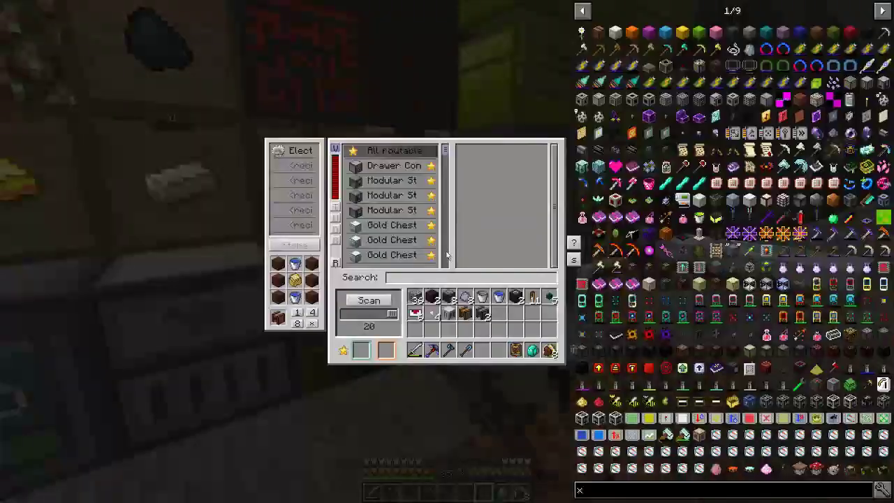
text(redst)
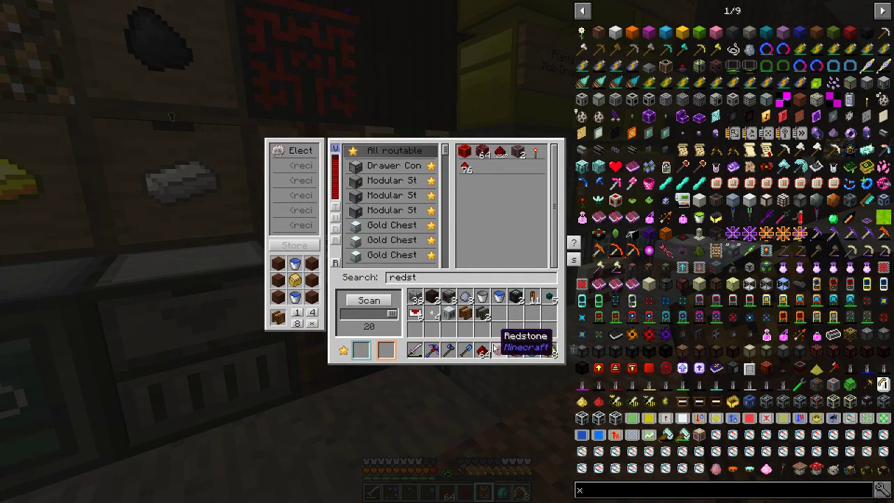
text(t)
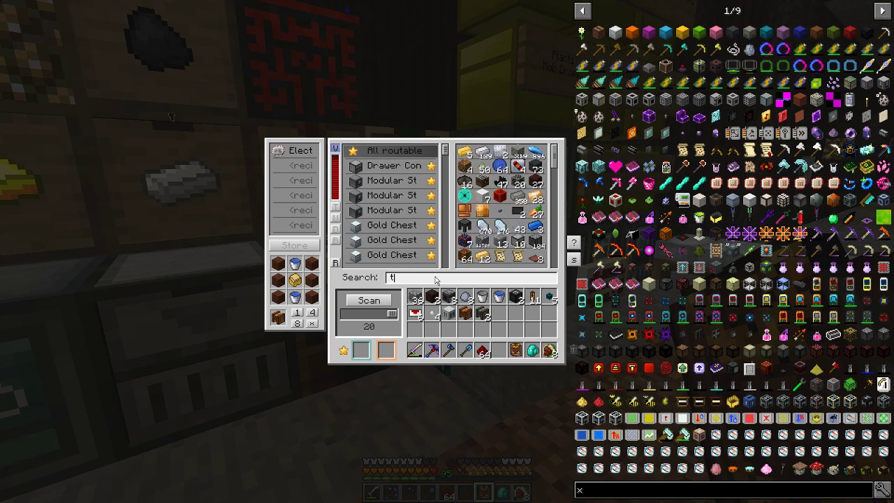
key(Escape)
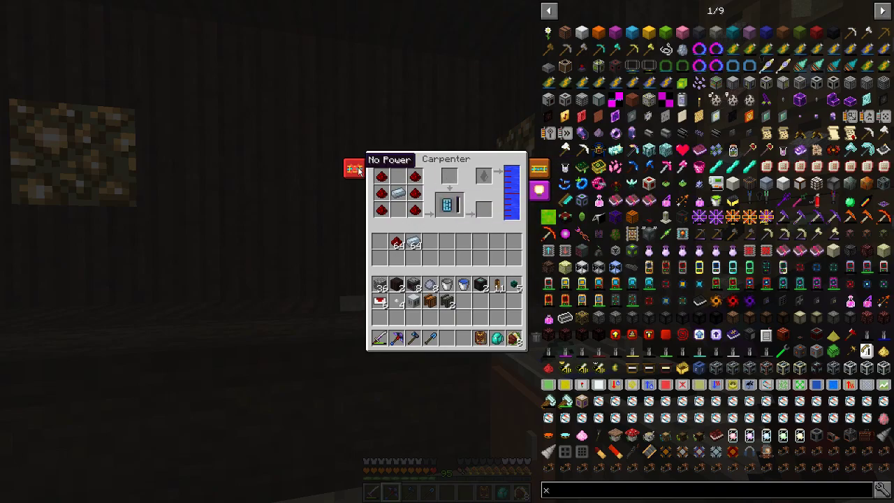
Leave the Carpenter once it has power and is producing circuit boards
key(Escape)
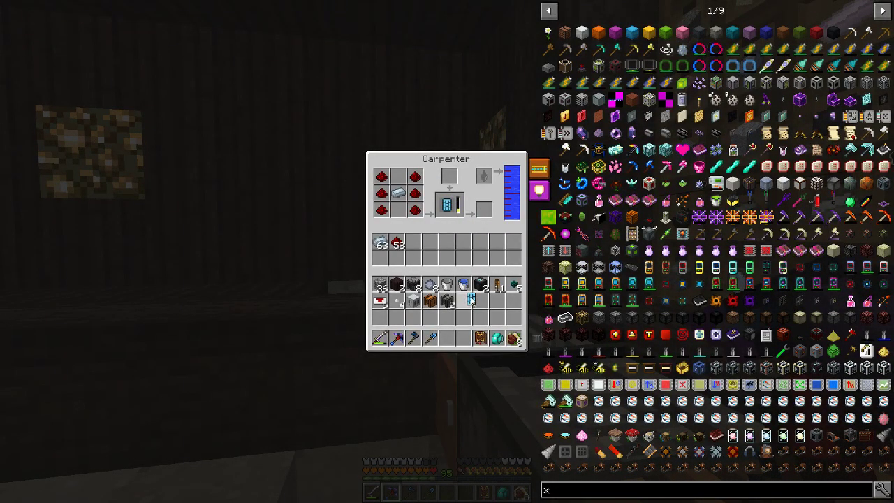
mouse_move(380, 243)
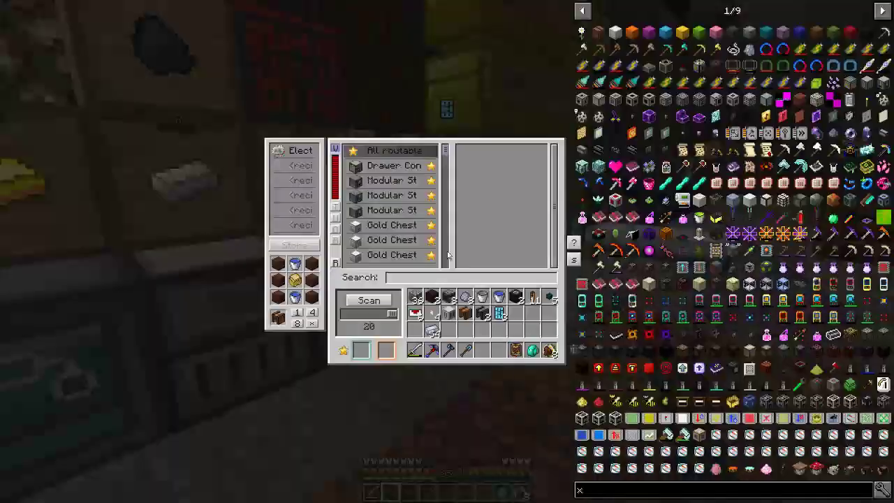
Leave the storage scanner and head to the XNet cable shaft with the Cobalt Pickaxe
click(368, 299)
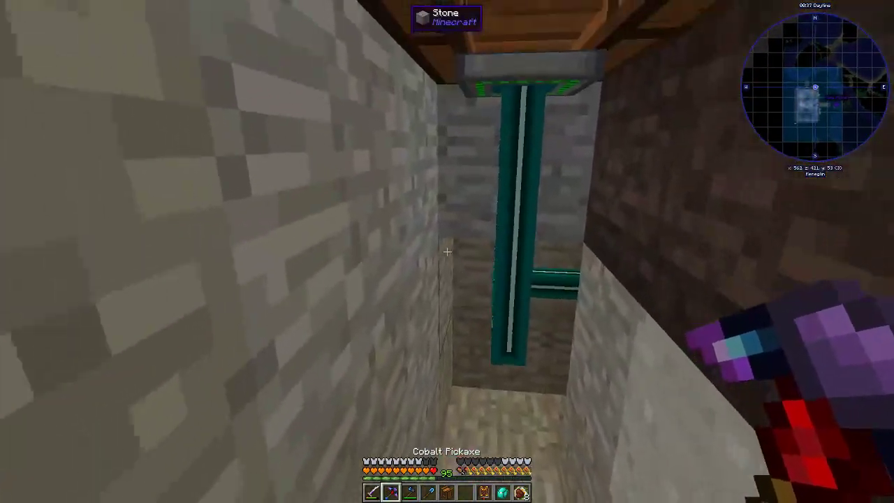
Check the Basic Circuit Board in inventory and look up 'thermi' in JEI
key(e)
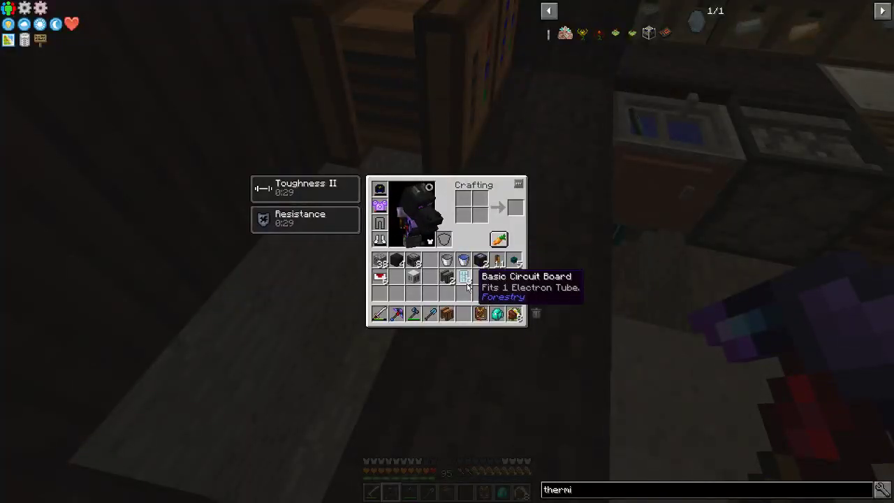
key(Escape)
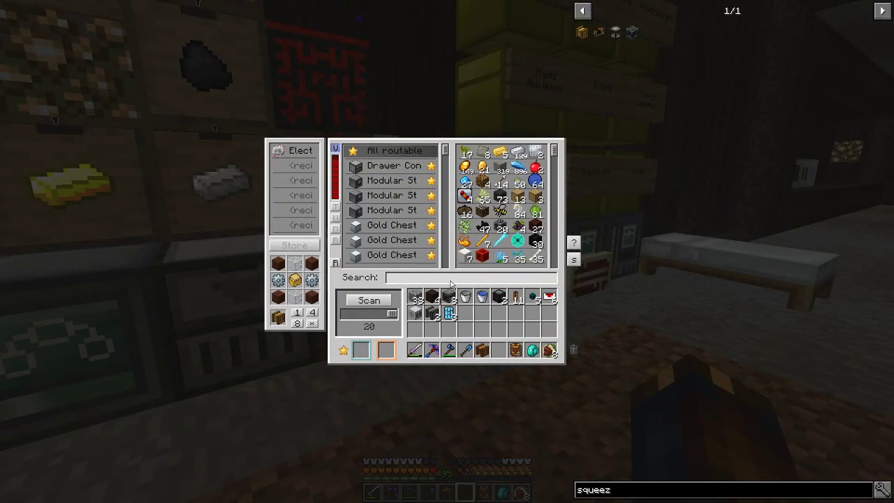
Extract tin via a 'tin' search, then check and close the Diamond Backpack
text(tin)
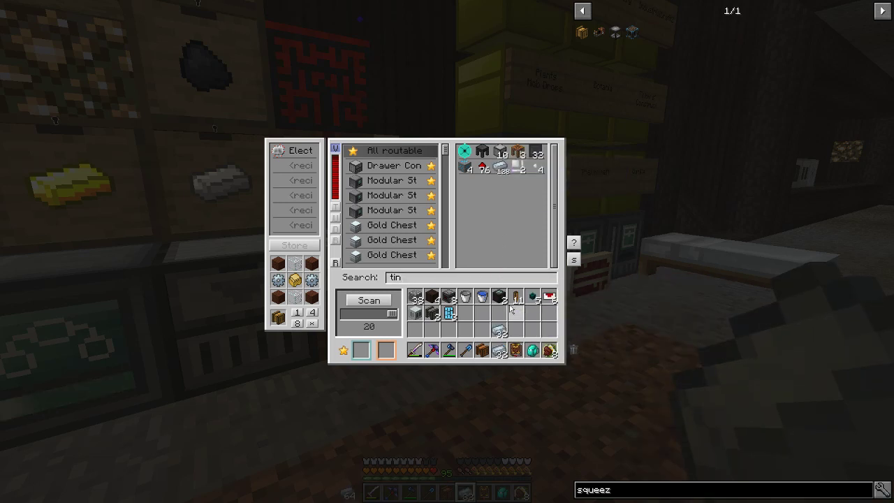
key(Escape)
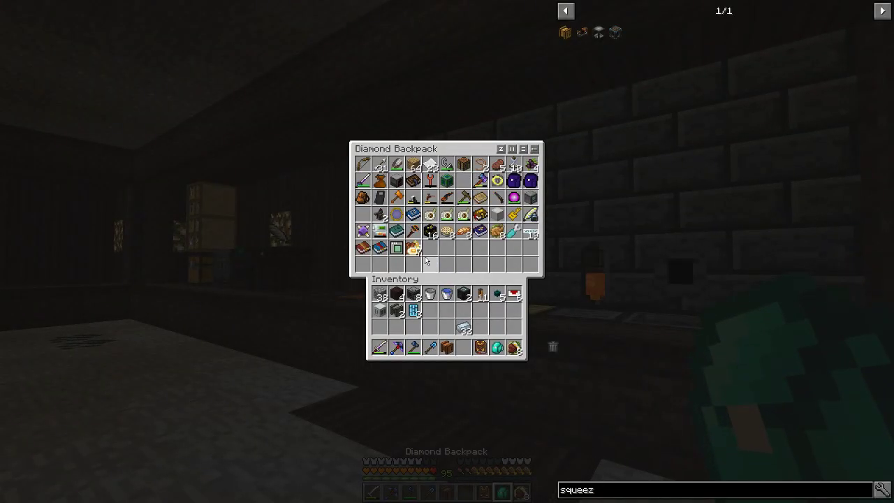
key(Escape)
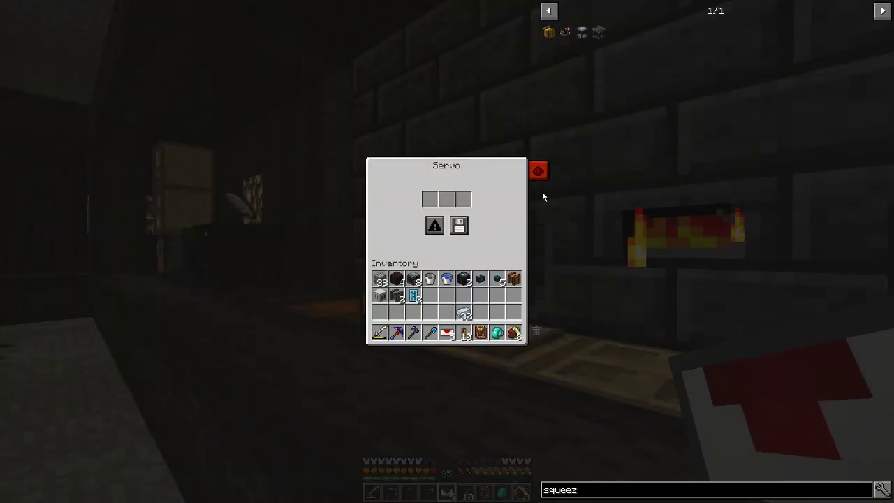
Leave the servo, search 'lever' in JEI and lay out its recipe in the scanner grid
key(Escape)
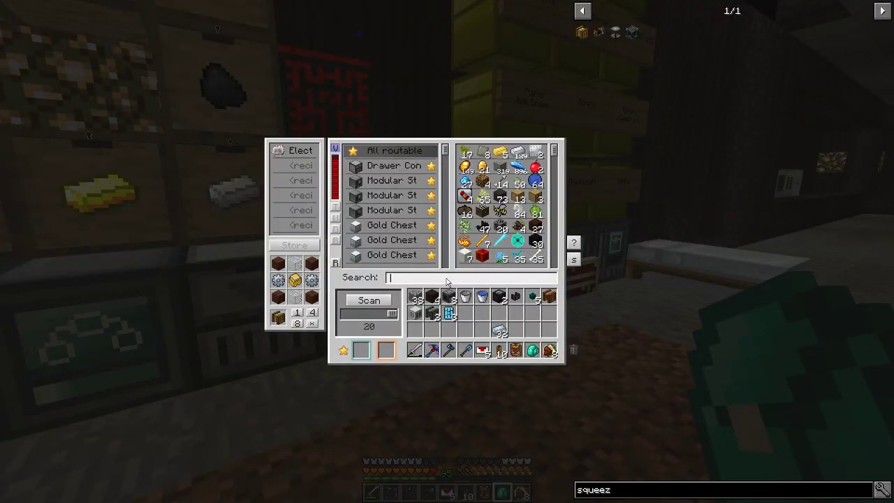
text(lever)
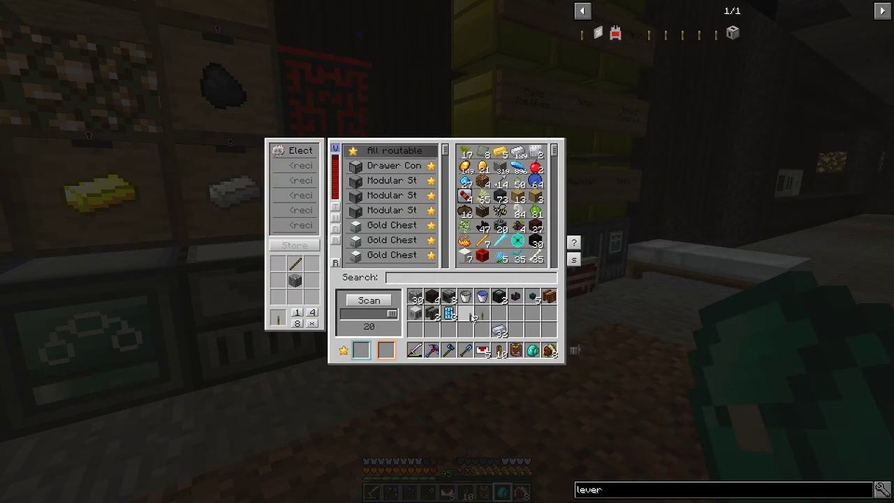
key(Escape)
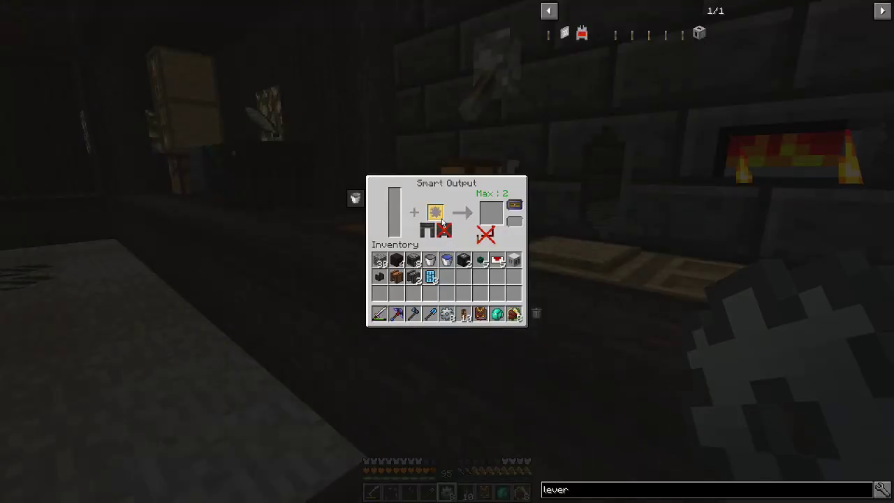
Load the Gear Cast into the Smart Output, then check the storage scanner and return to the machines
key(Escape)
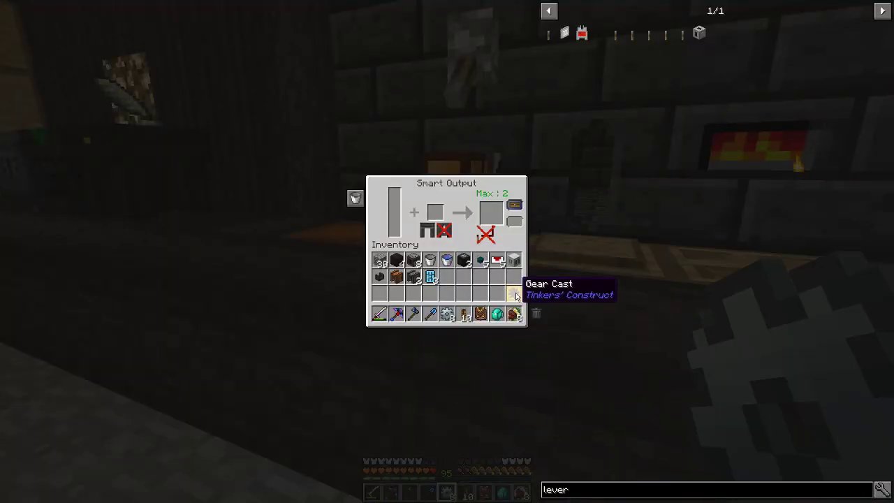
key(Escape)
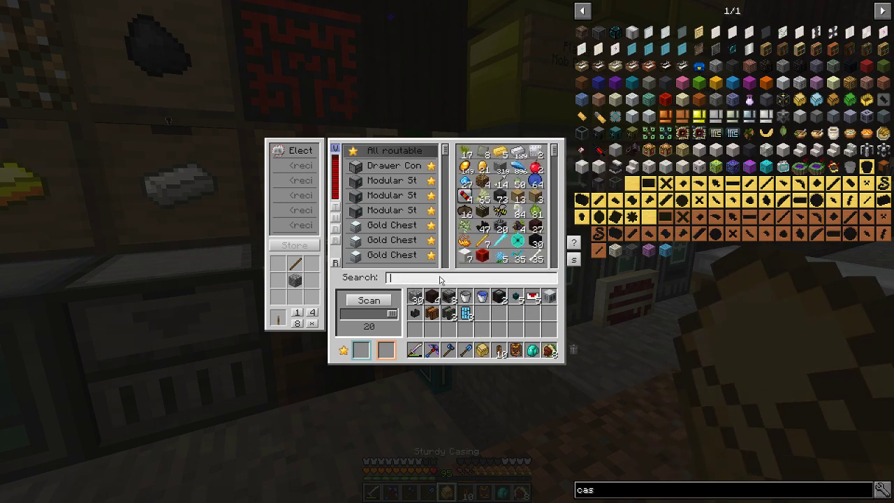
key(Escape)
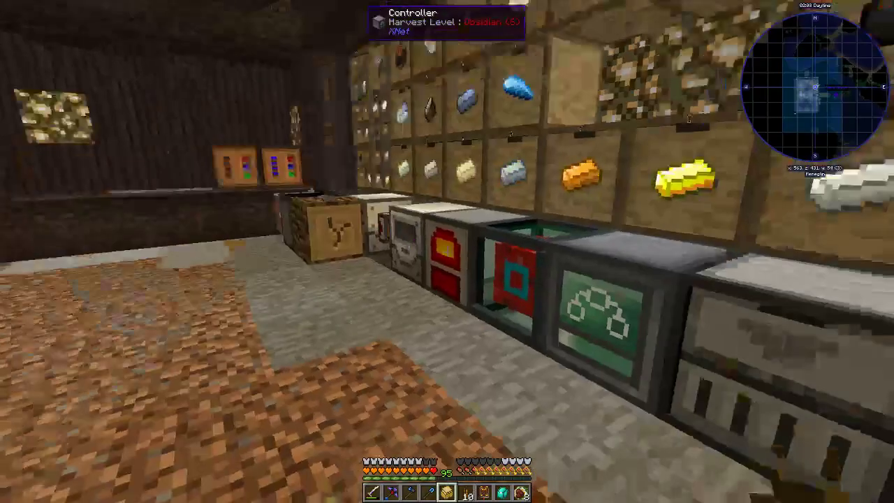